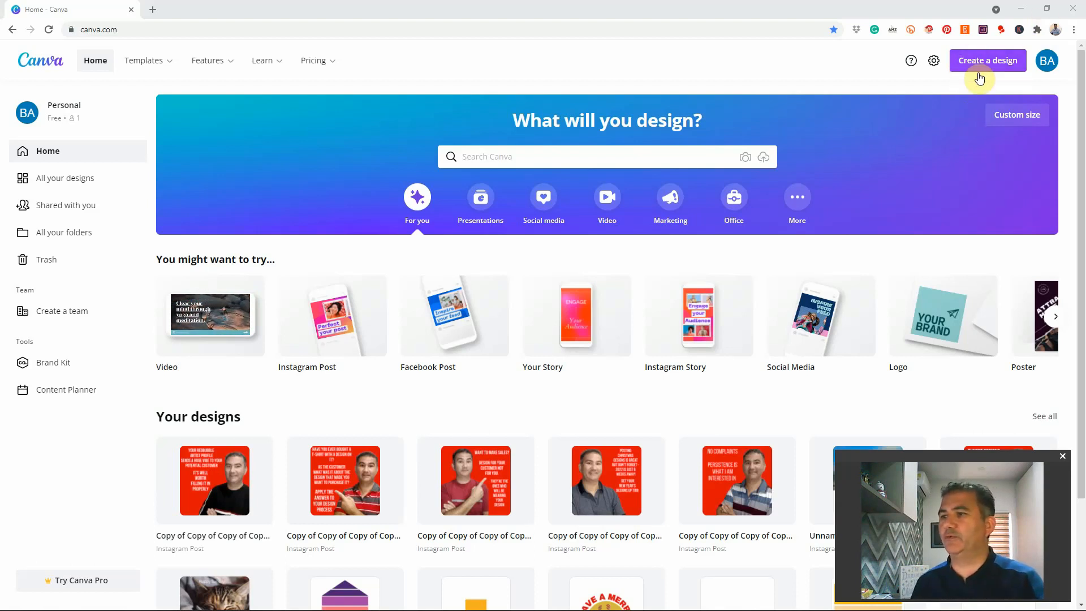
# - Create a new blank custom-size design of 2400 × 600 px
pyautogui.click(1017, 114)
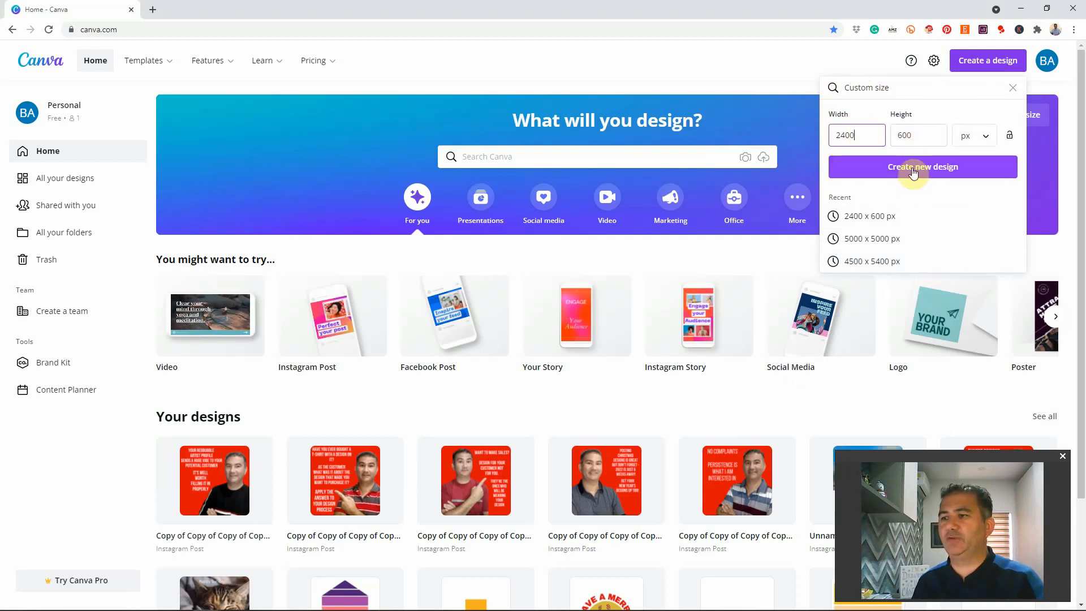
pyautogui.click(921, 166)
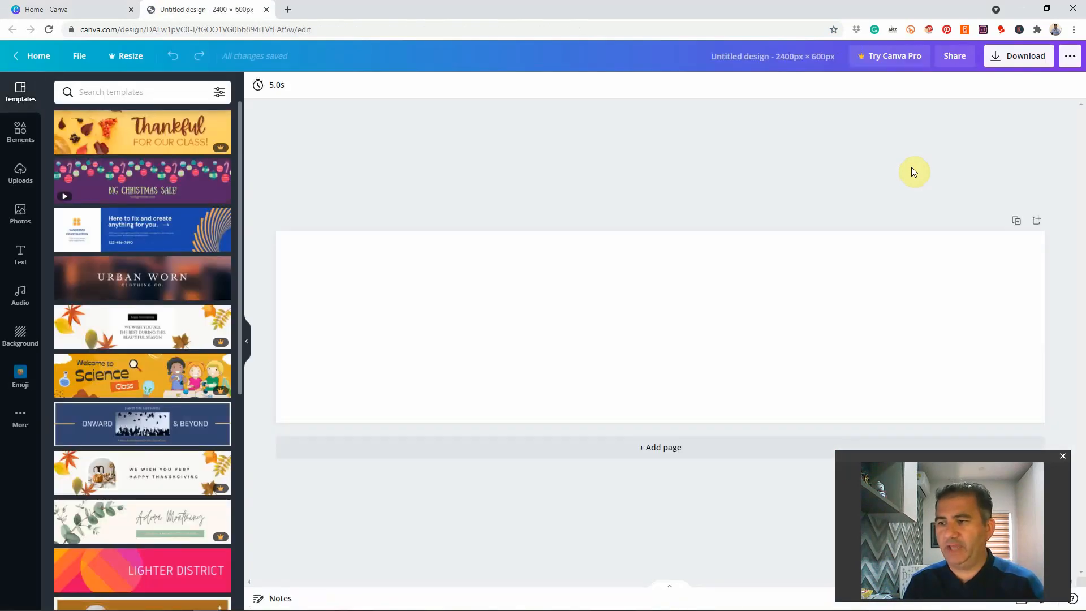
pyautogui.moveTo(187, 143)
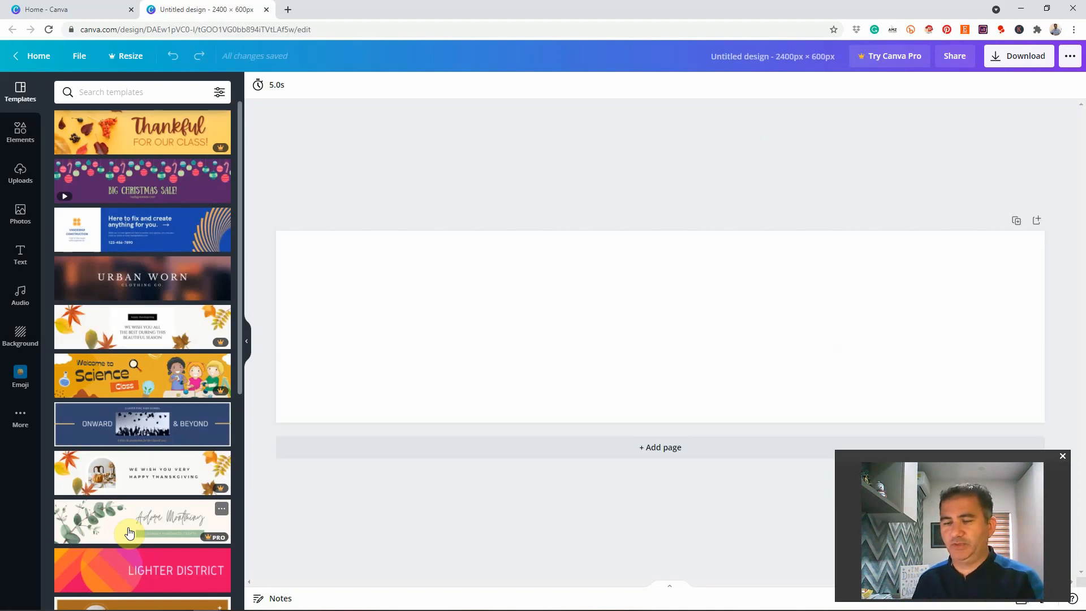
pyautogui.moveTo(47, 370)
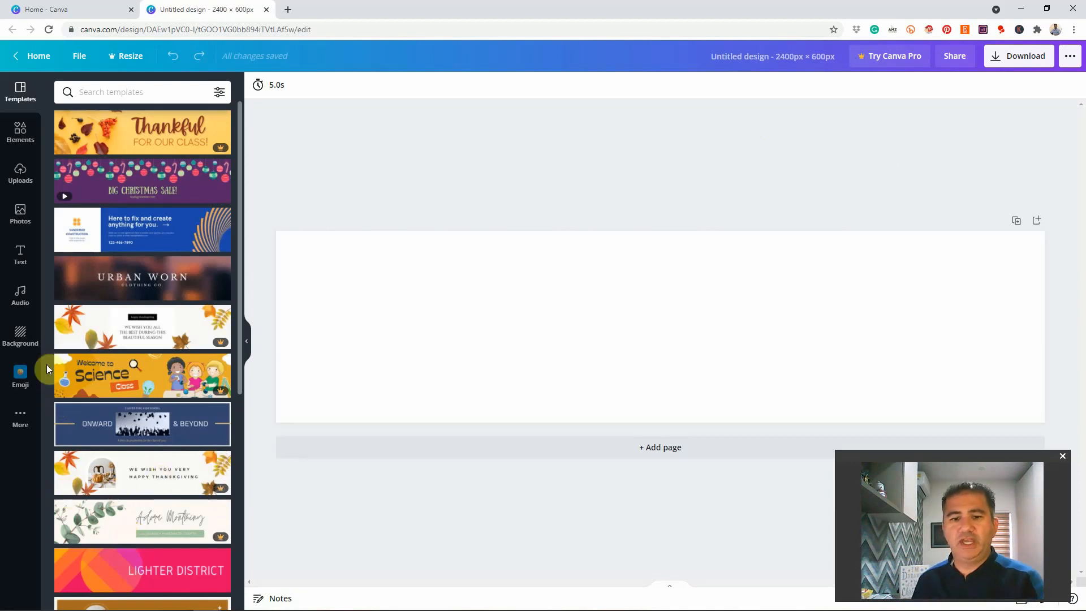
# - Browse the Elements library's grid layouts, scrolling through the Grids results
pyautogui.click(21, 131)
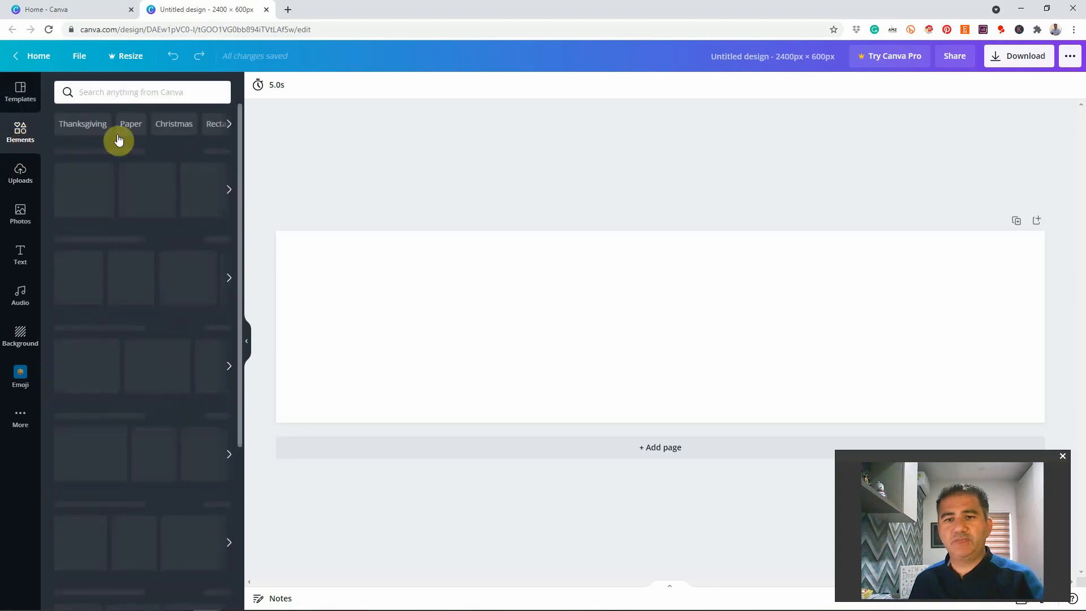
pyautogui.scroll(-3)
pyautogui.write('Grids')
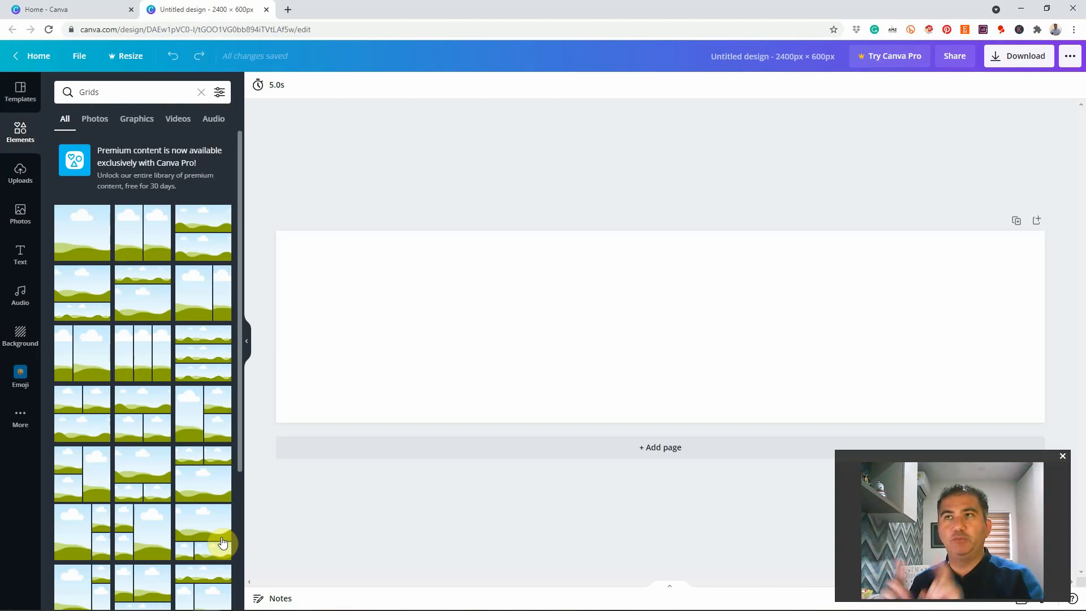
pyautogui.moveTo(248, 283)
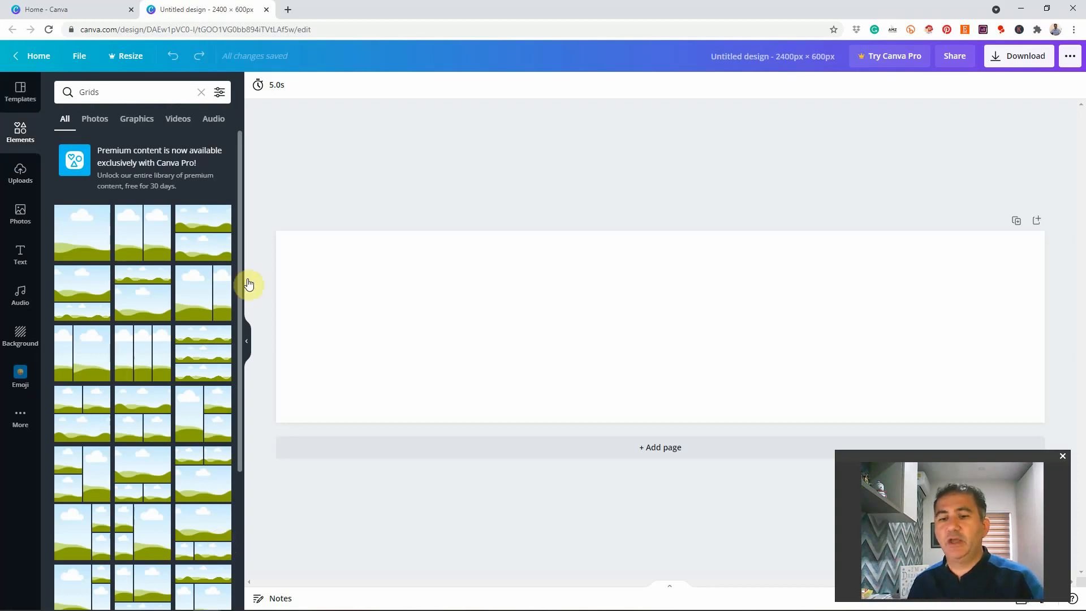
pyautogui.scroll(-3)
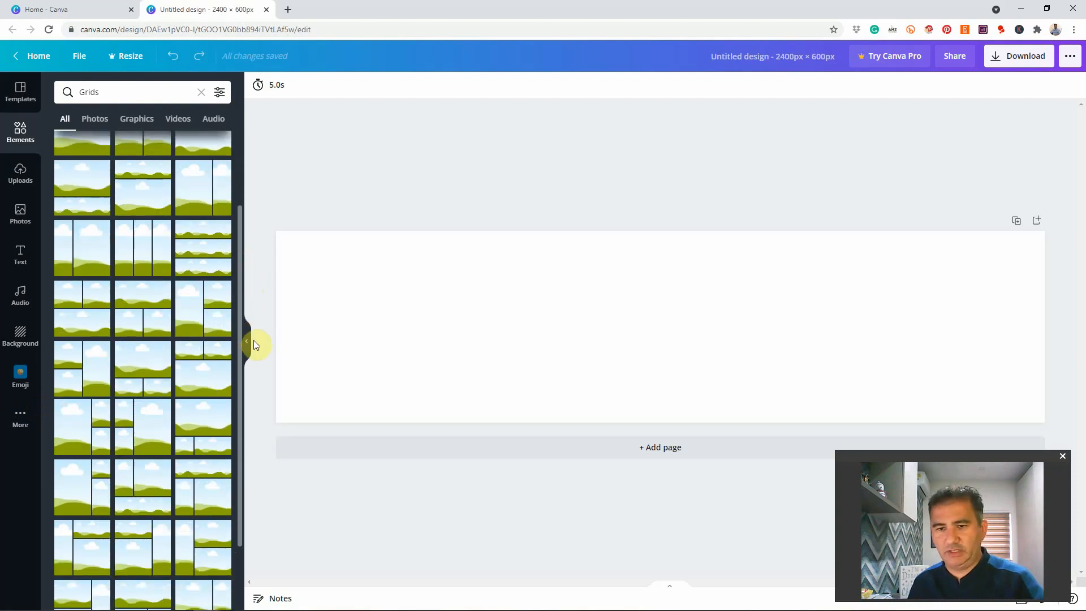
pyautogui.scroll(-3)
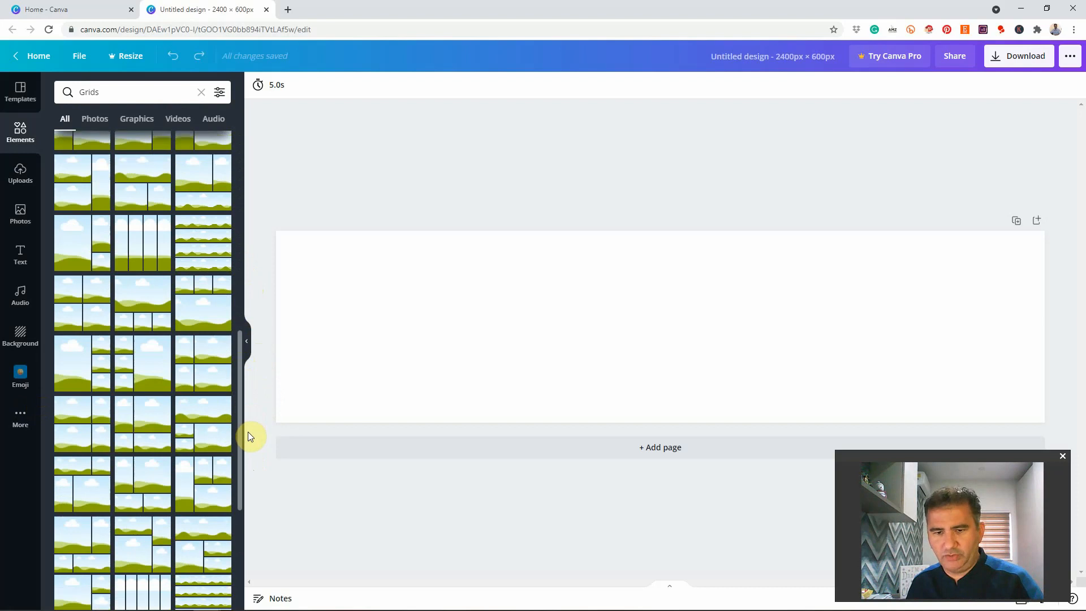
pyautogui.scroll(-3)
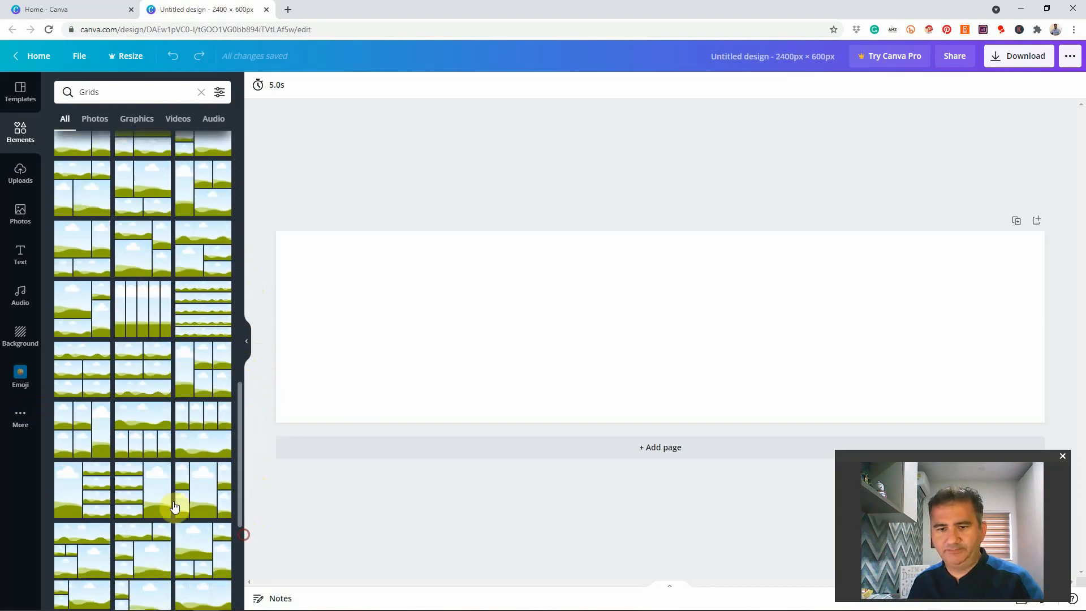
pyautogui.scroll(-3)
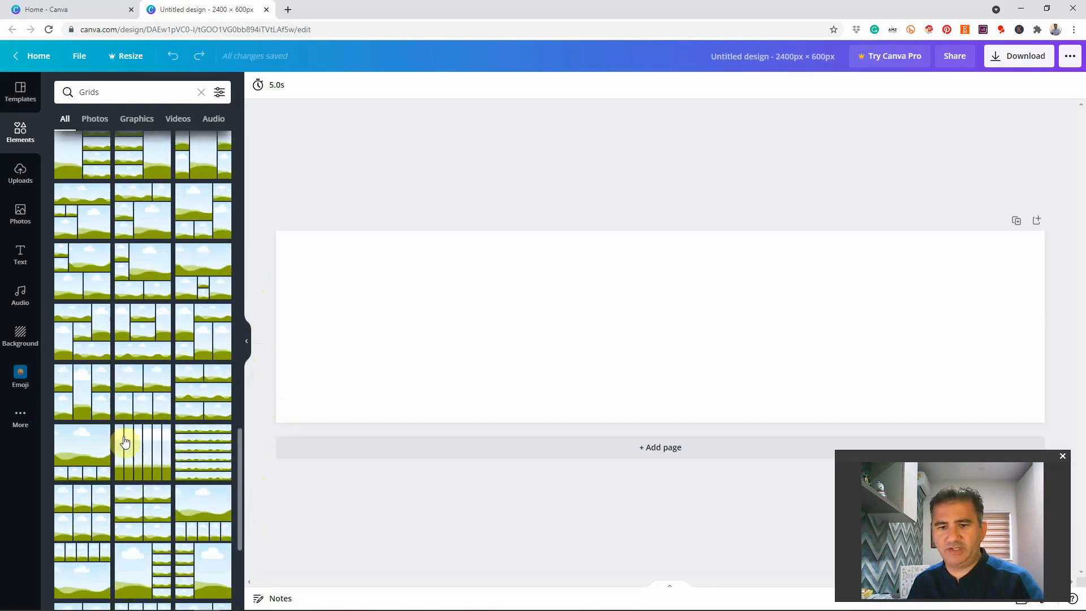
pyautogui.moveTo(151, 466)
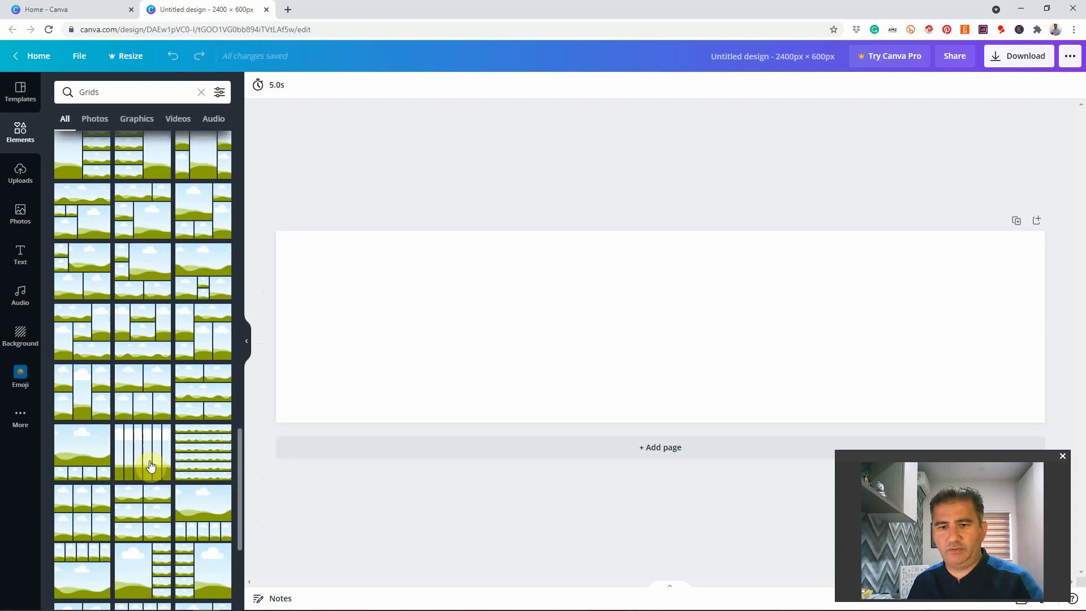
pyautogui.scroll(-3)
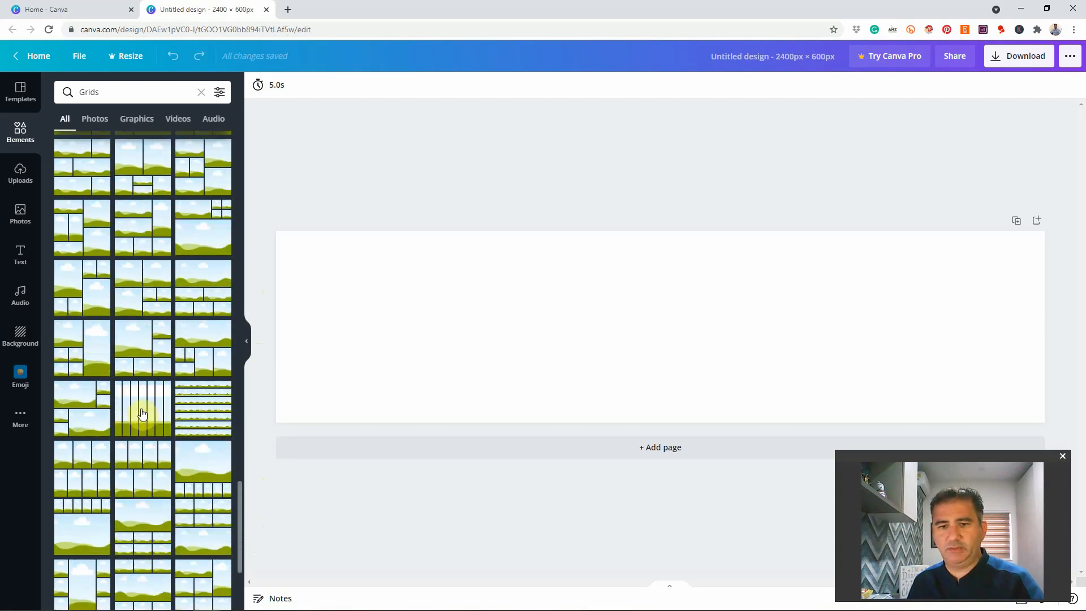
# - Add the seven-column grid to the banner and set its grid spacing to 0
pyautogui.click(142, 408)
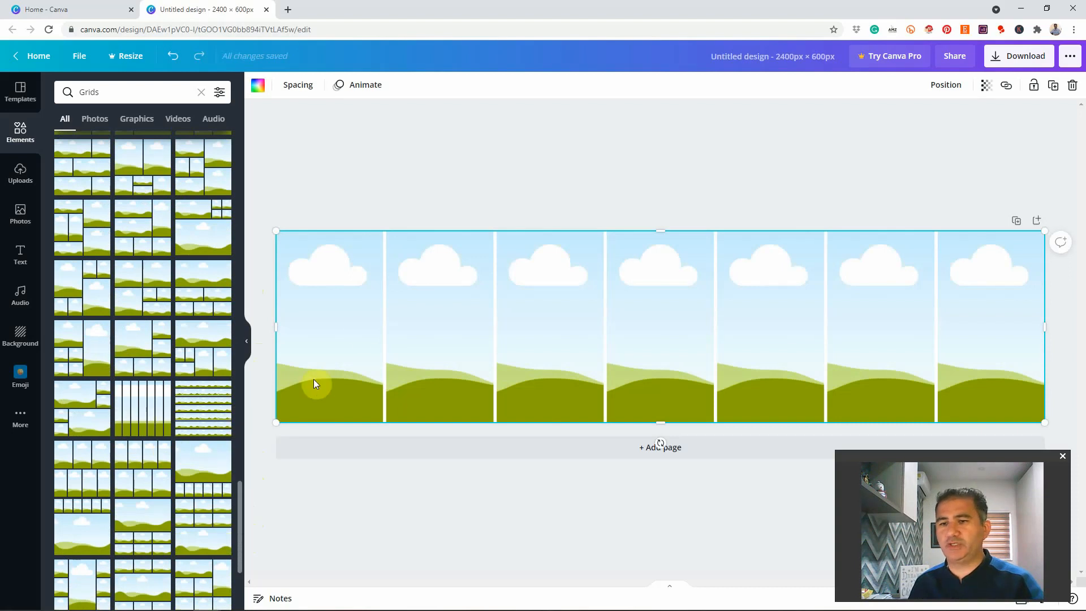
pyautogui.moveTo(494, 296)
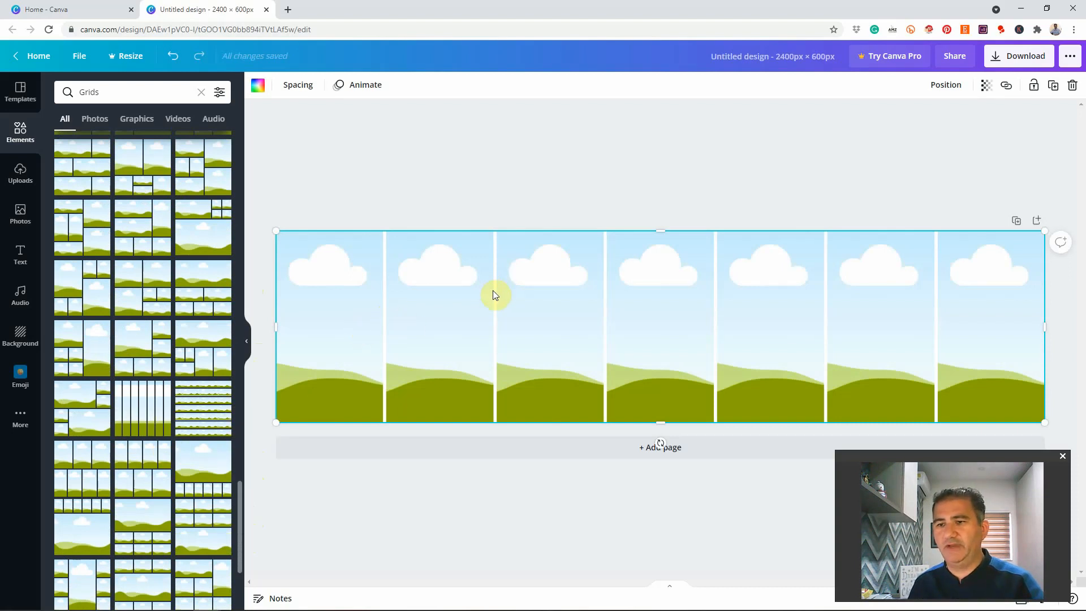
pyautogui.moveTo(585, 317)
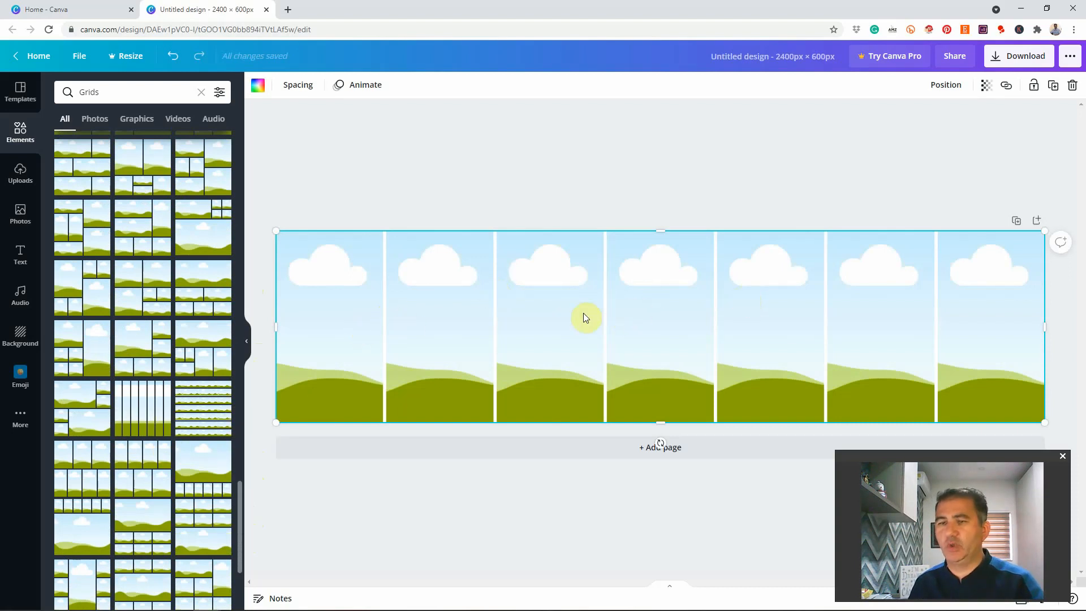
pyautogui.moveTo(303, 104)
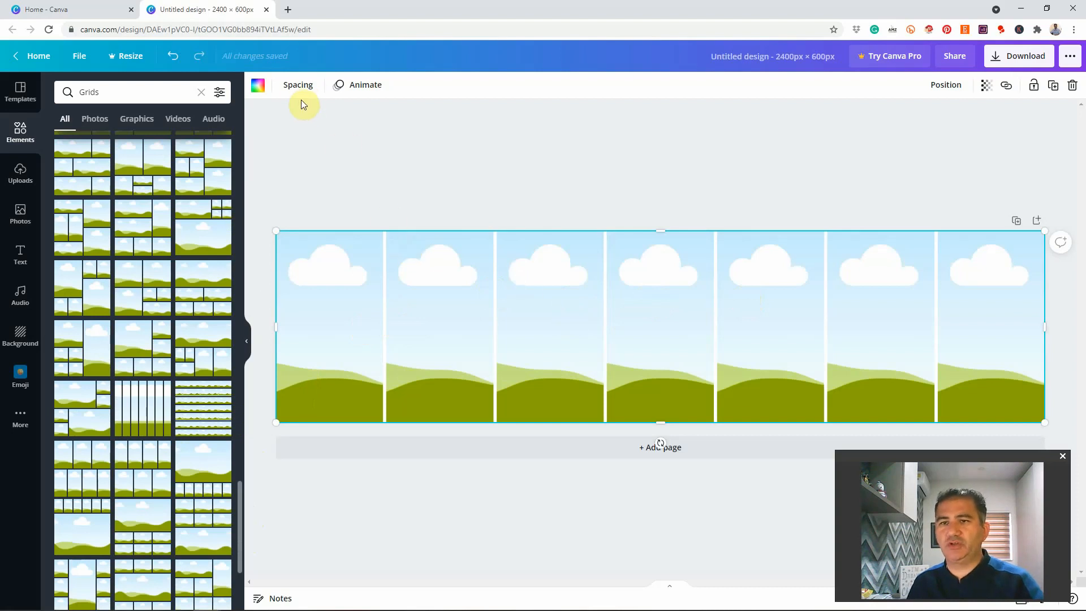
pyautogui.click(298, 84)
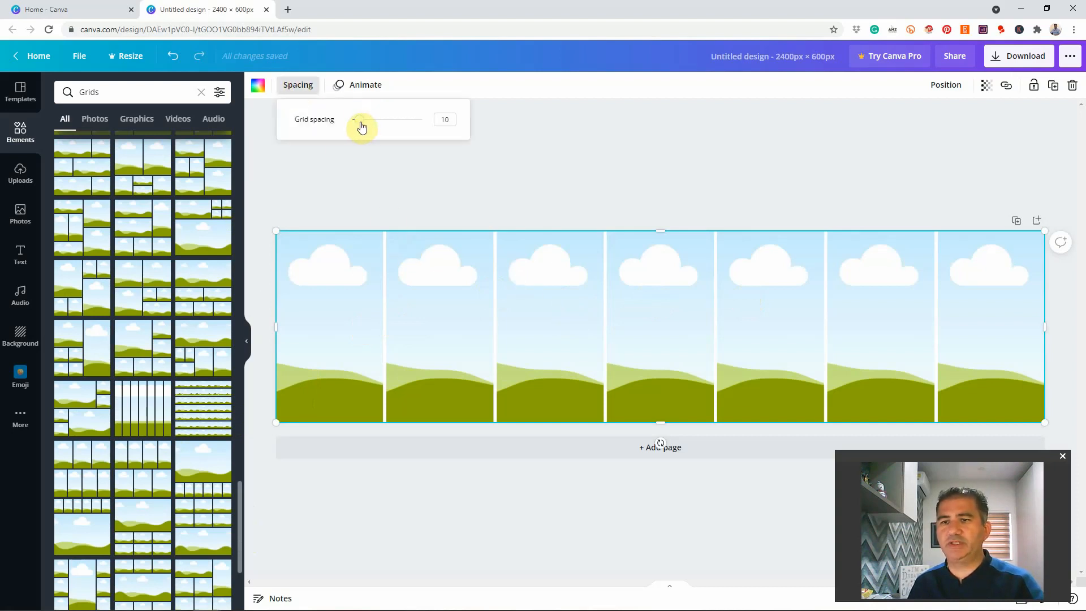
pyautogui.moveTo(354, 120); pyautogui.dragTo(352, 119)
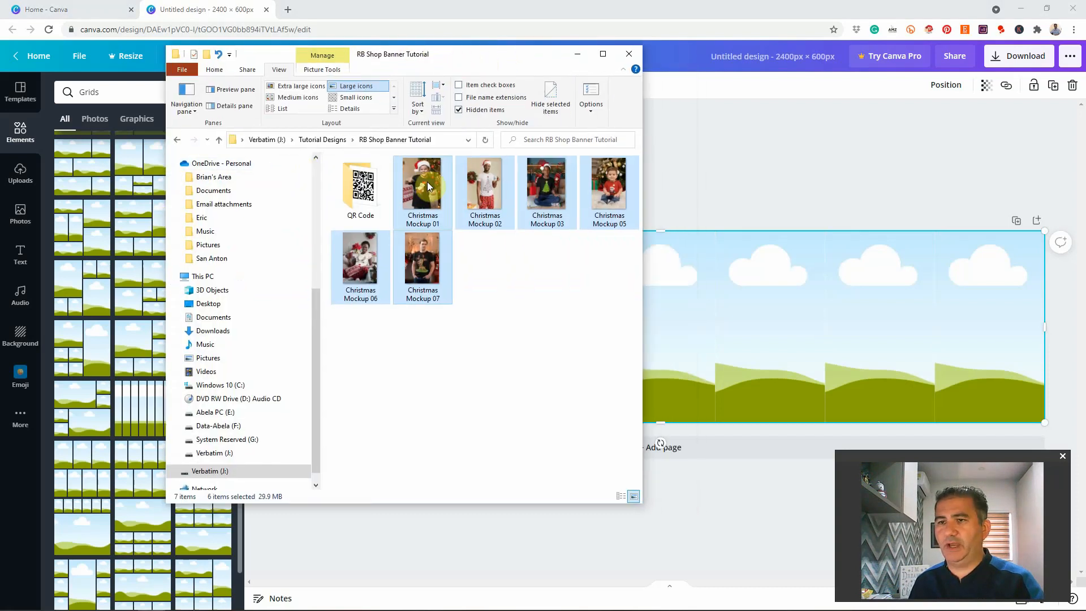
# - Preview the six Christmas mockup photos as extra large icons, then return to the Canva window
pyautogui.click(422, 182)
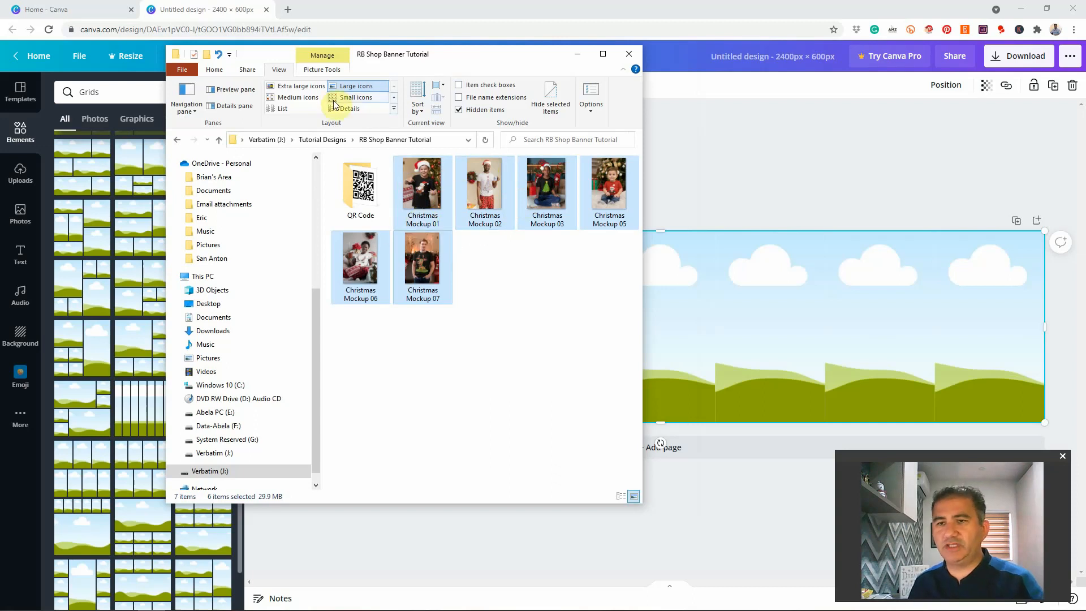
pyautogui.click(299, 86)
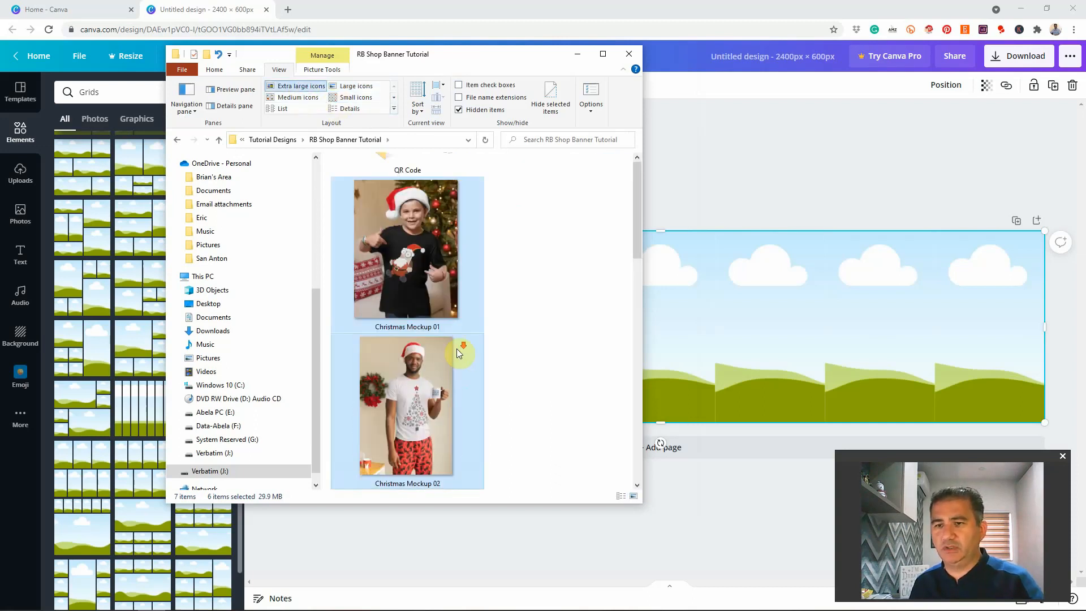
pyautogui.scroll(-3)
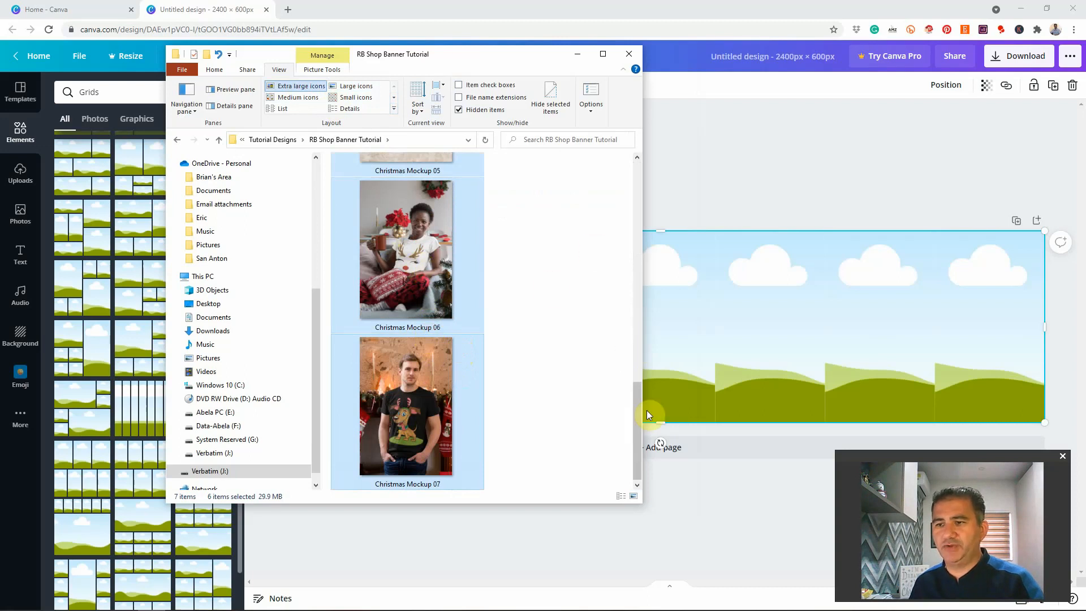
pyautogui.scroll(-3)
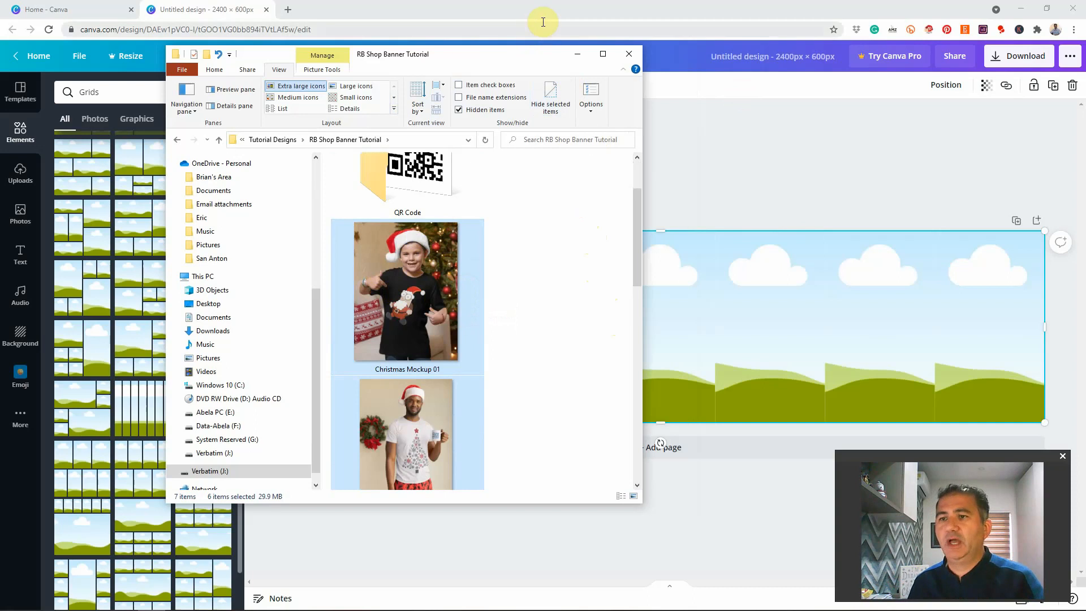
pyautogui.click(628, 53)
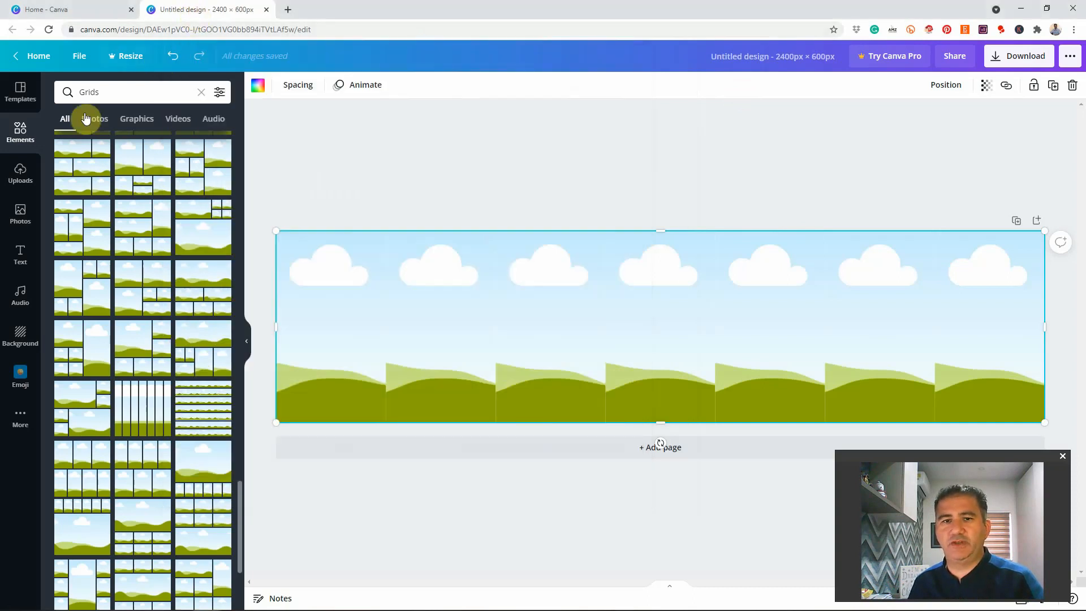
# - Show the Uploads library with the newly uploaded Christmas t-shirt photos
pyautogui.click(20, 173)
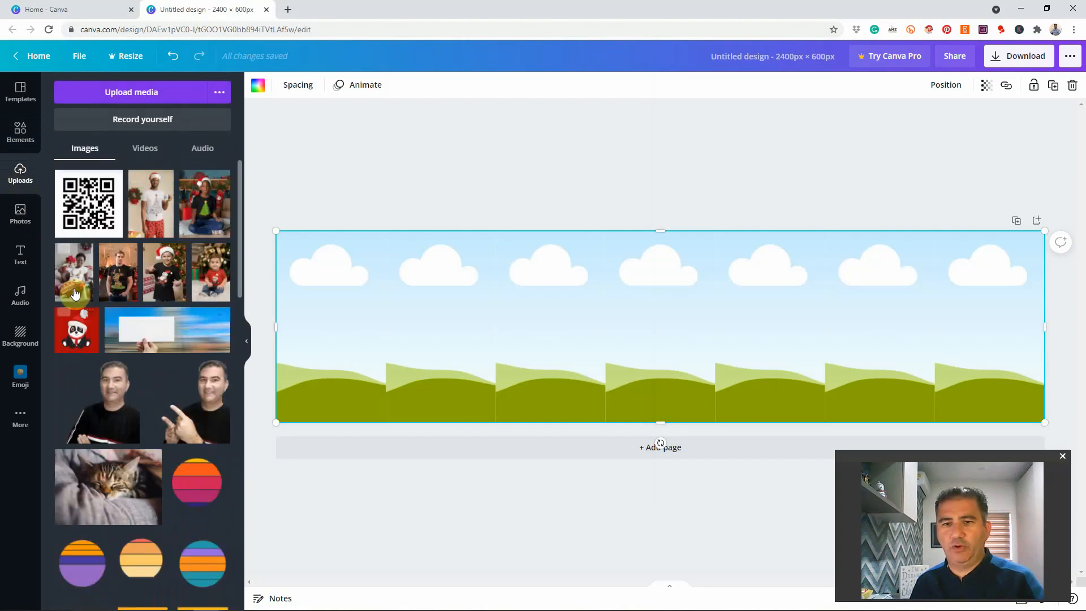
pyautogui.moveTo(206, 258)
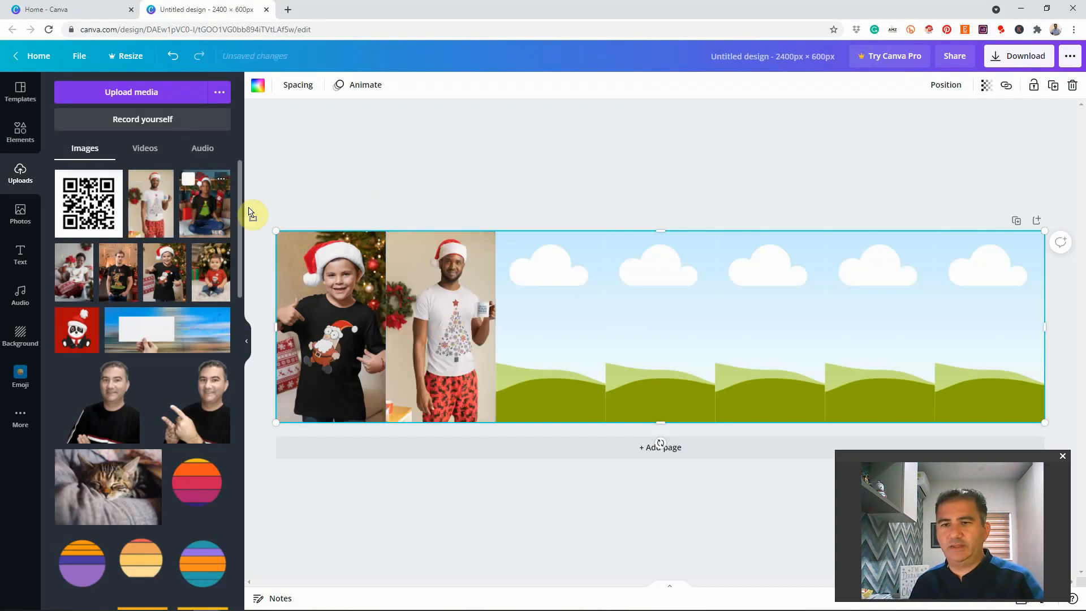
# - Place the boy-with-the-tree shirt photo into a banner grid frame
pyautogui.click(205, 203)
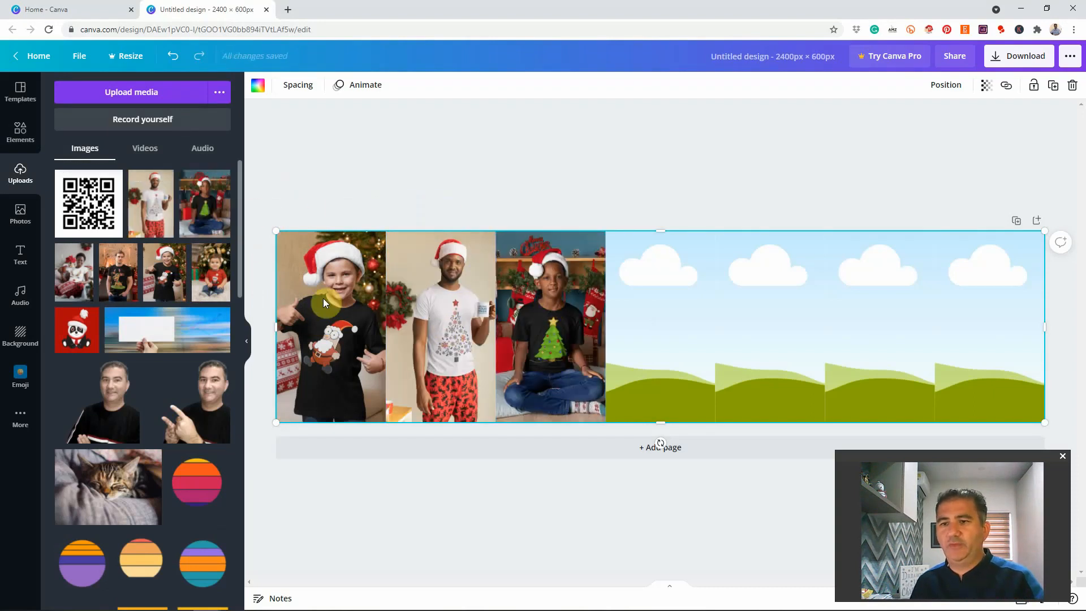
pyautogui.moveTo(591, 302)
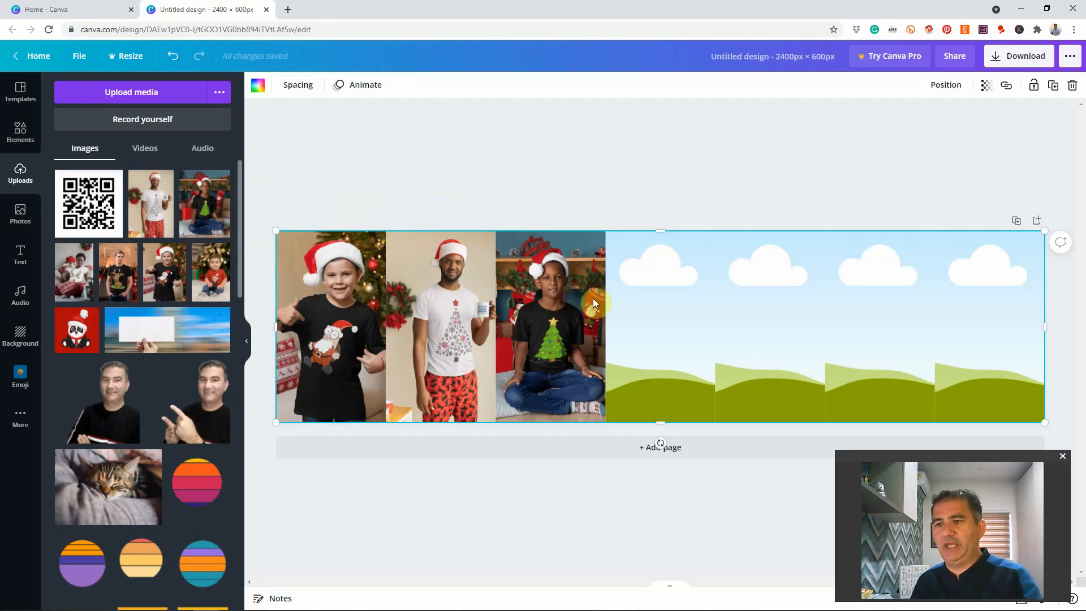
pyautogui.moveTo(346, 370)
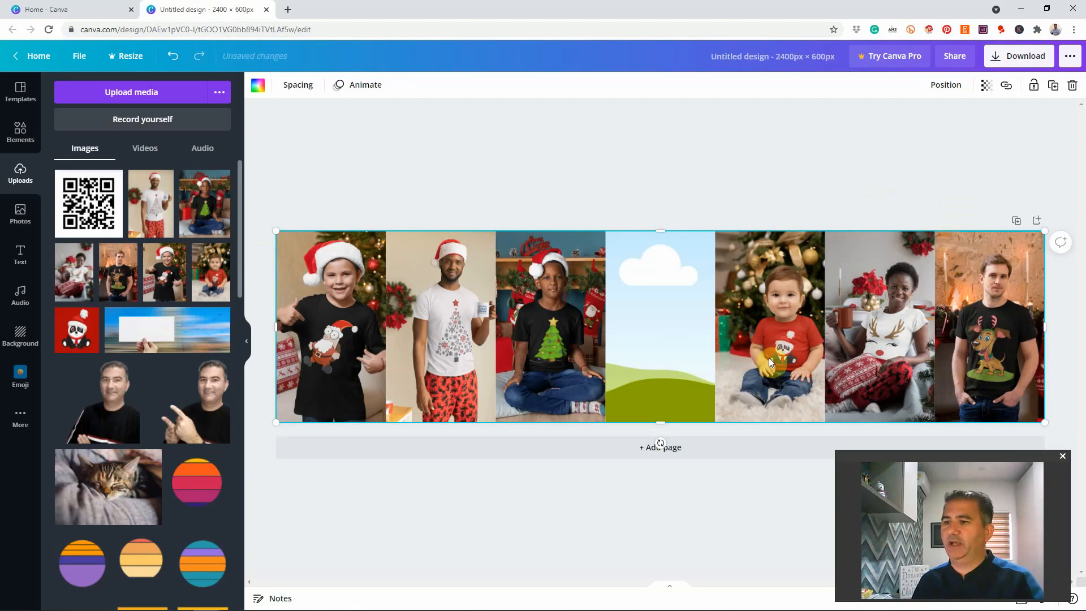
pyautogui.moveTo(990, 357)
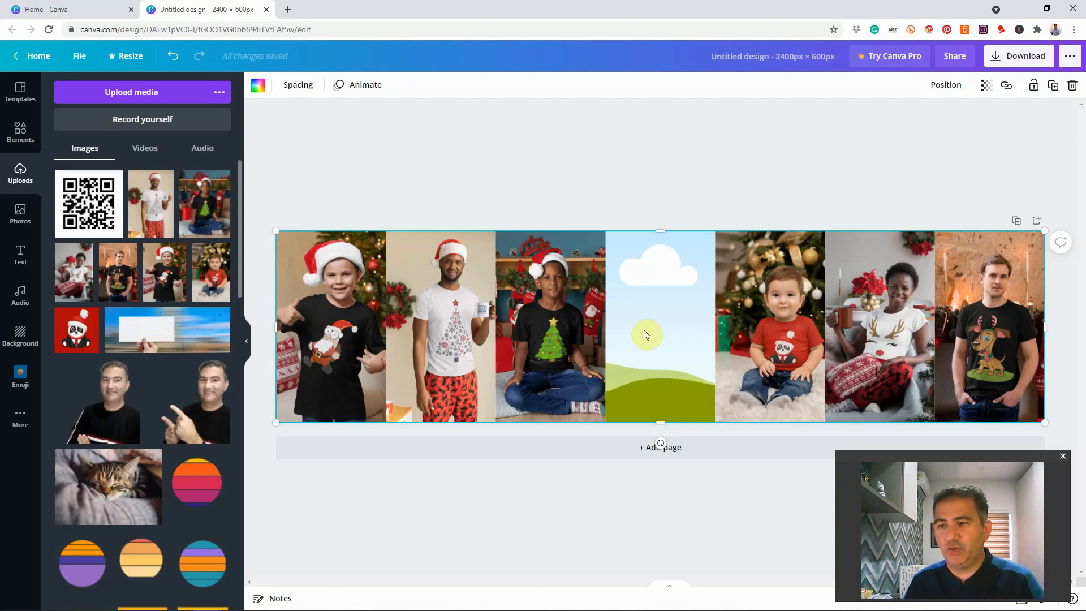
pyautogui.moveTo(644, 290)
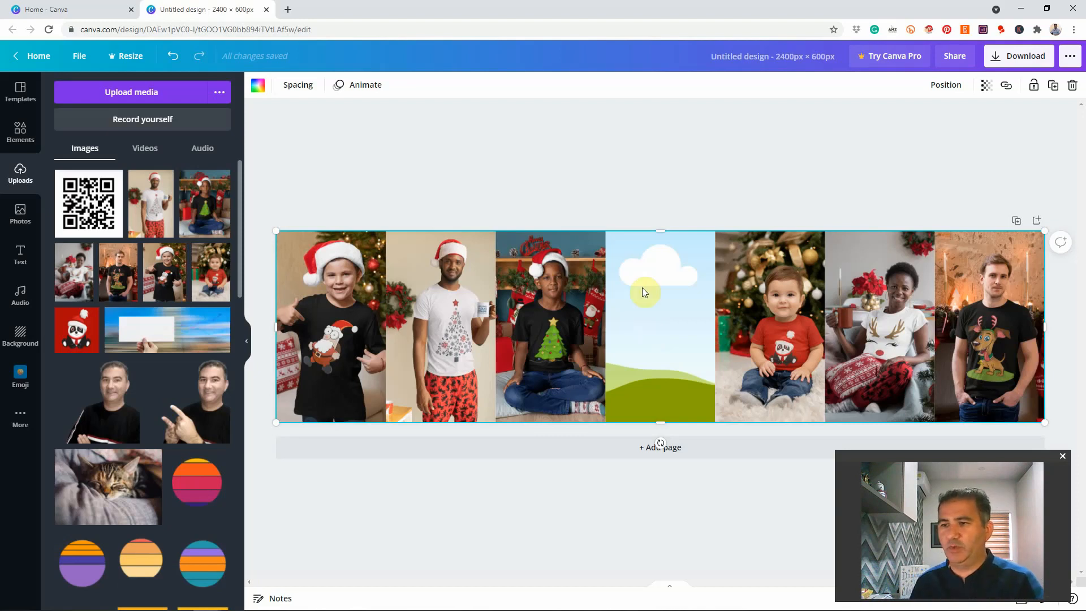
pyautogui.moveTo(647, 344)
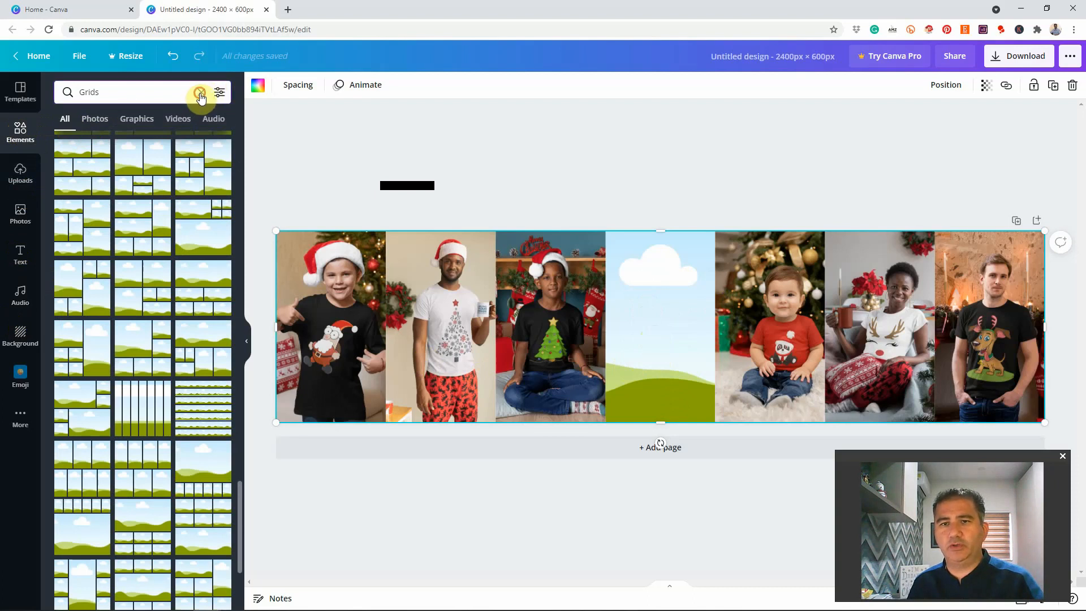
# - Add a white square and stretch it to cover the middle fourth panel
pyautogui.click(200, 92)
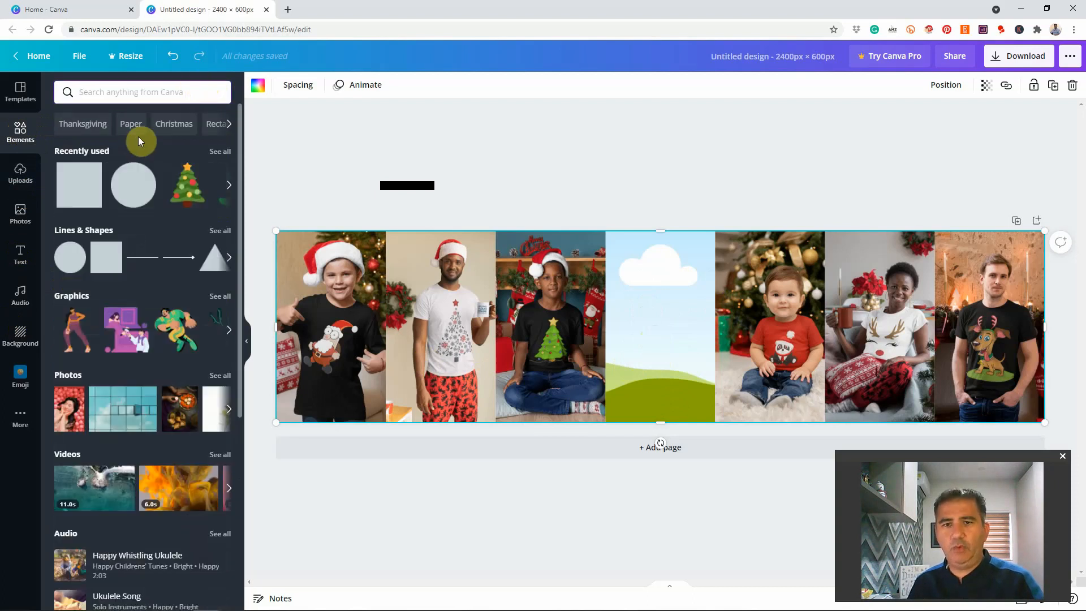
pyautogui.moveTo(78, 185)
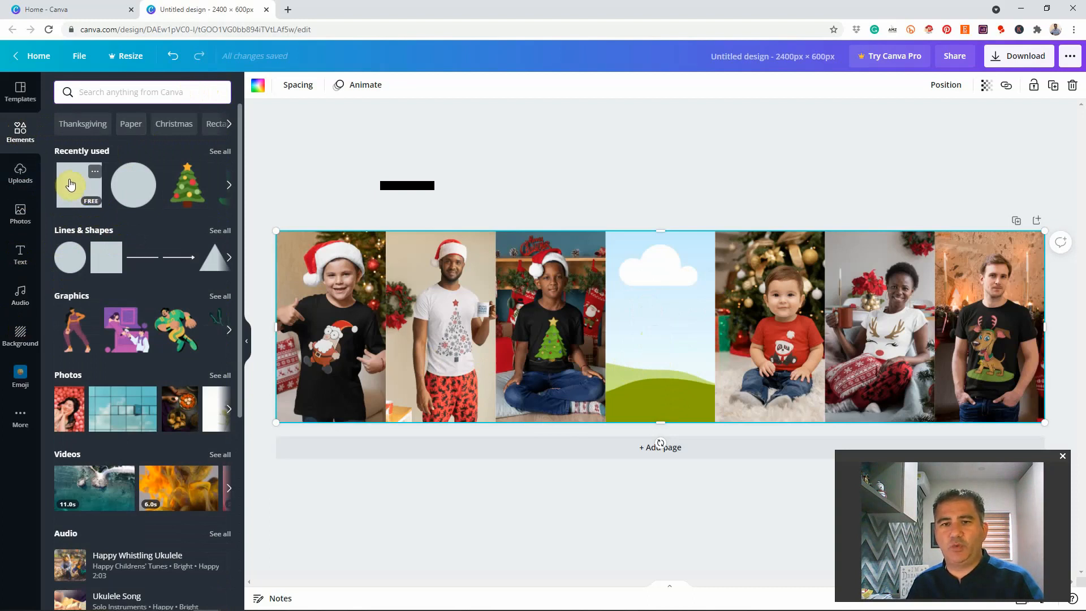
pyautogui.click(78, 185)
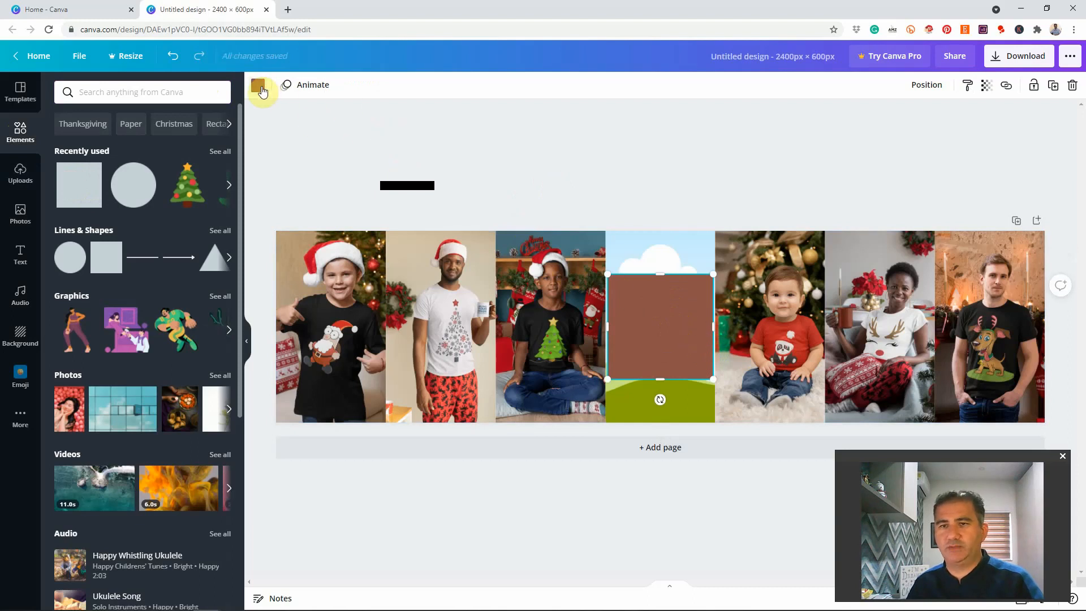
pyautogui.click(258, 84)
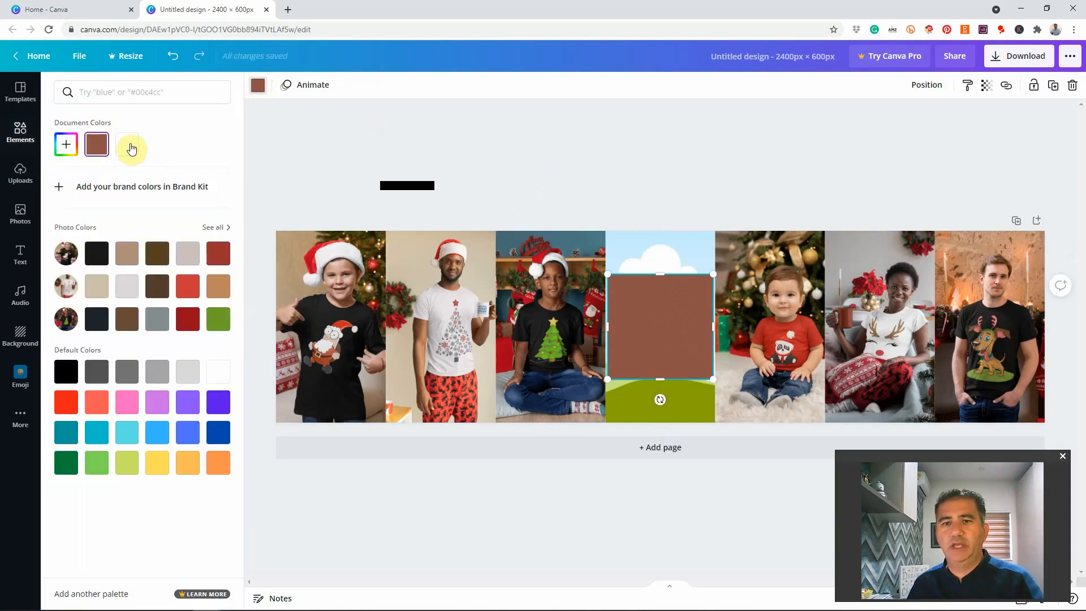
pyautogui.click(127, 144)
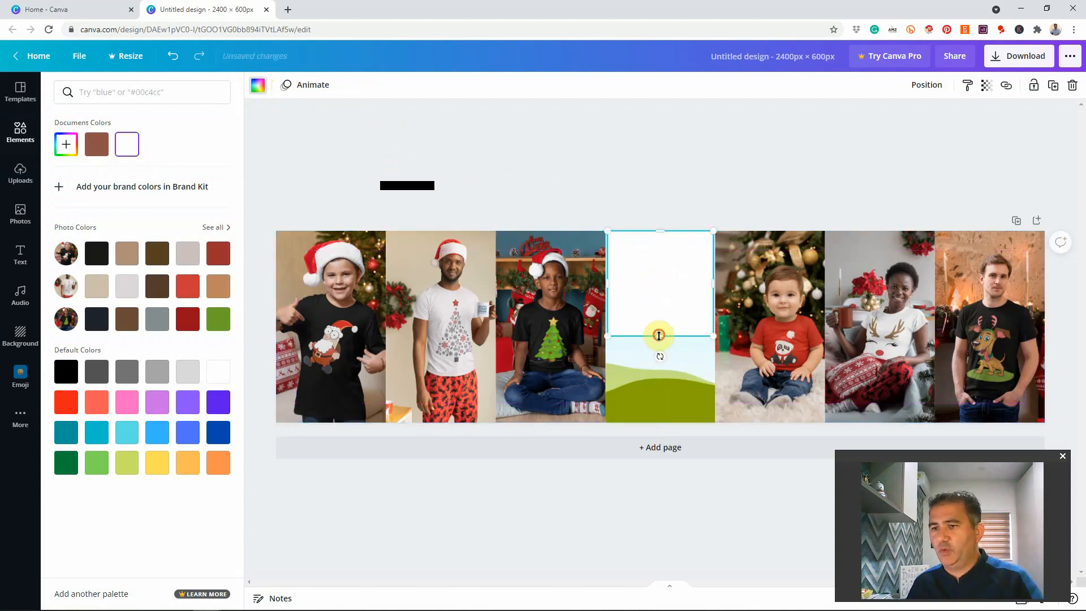
pyautogui.moveTo(658, 335); pyautogui.dragTo(660, 416)
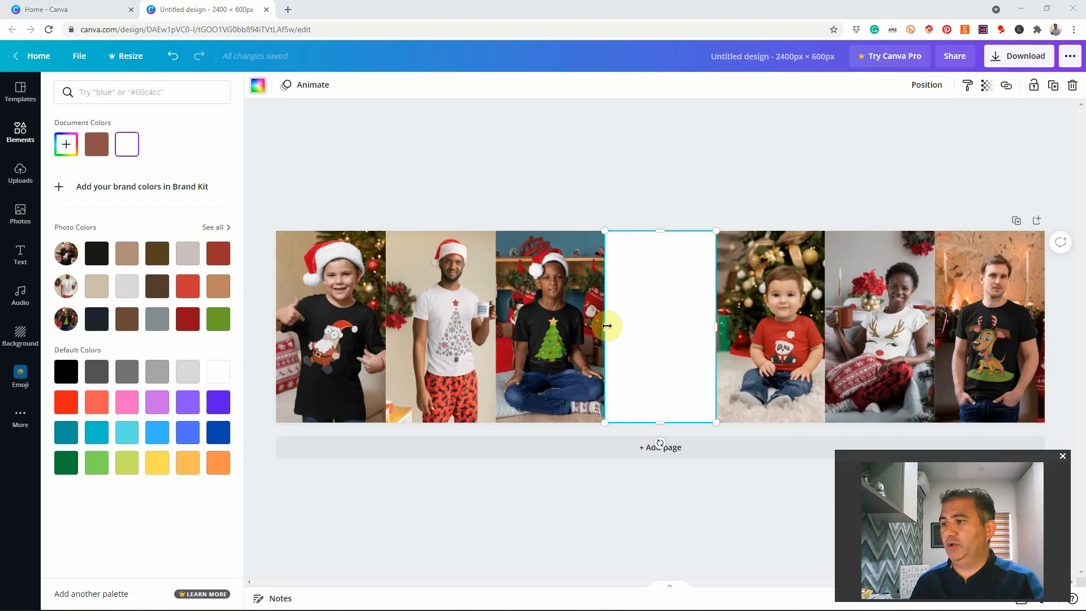
pyautogui.click(69, 9)
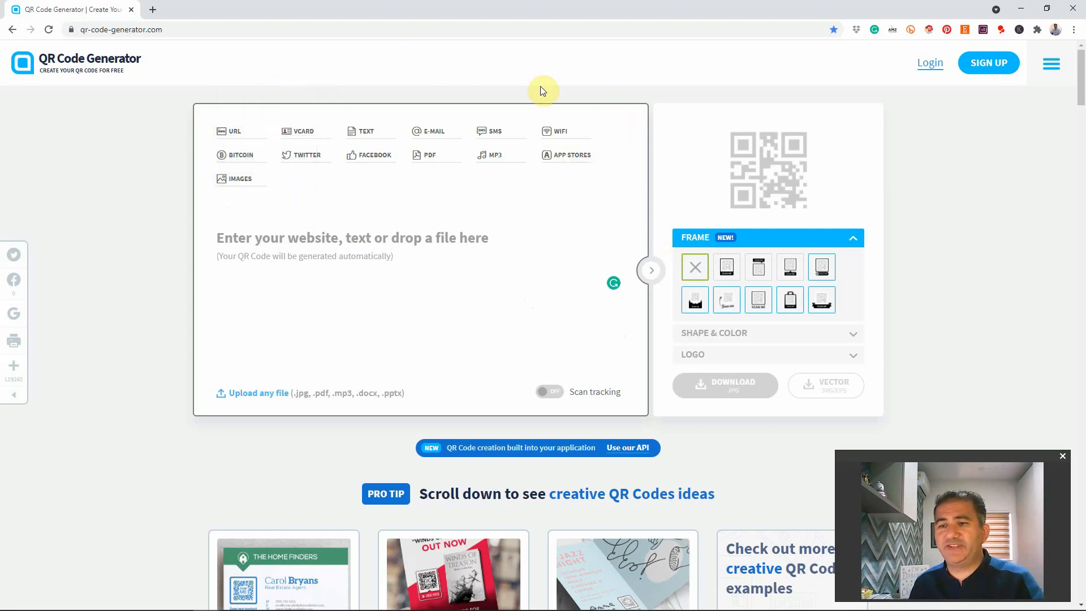
pyautogui.moveTo(242, 203)
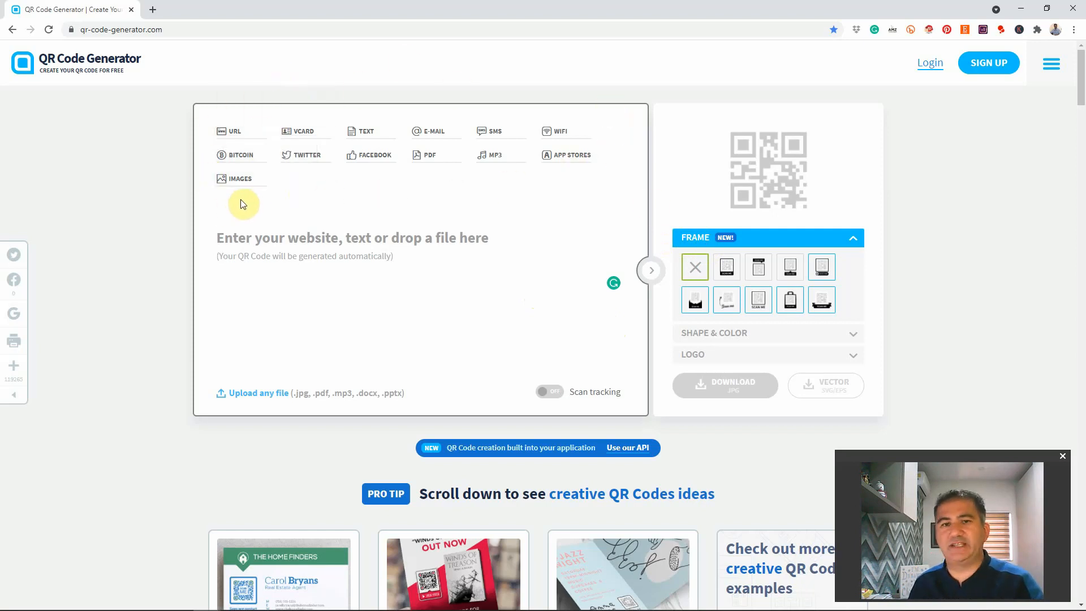
pyautogui.moveTo(242, 204)
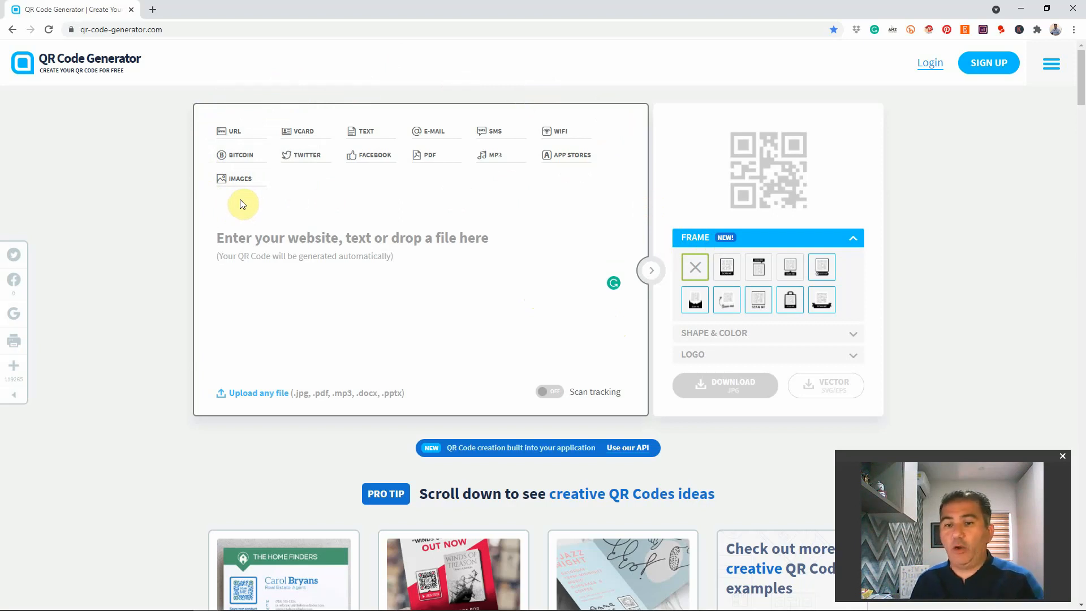
pyautogui.click(254, 238)
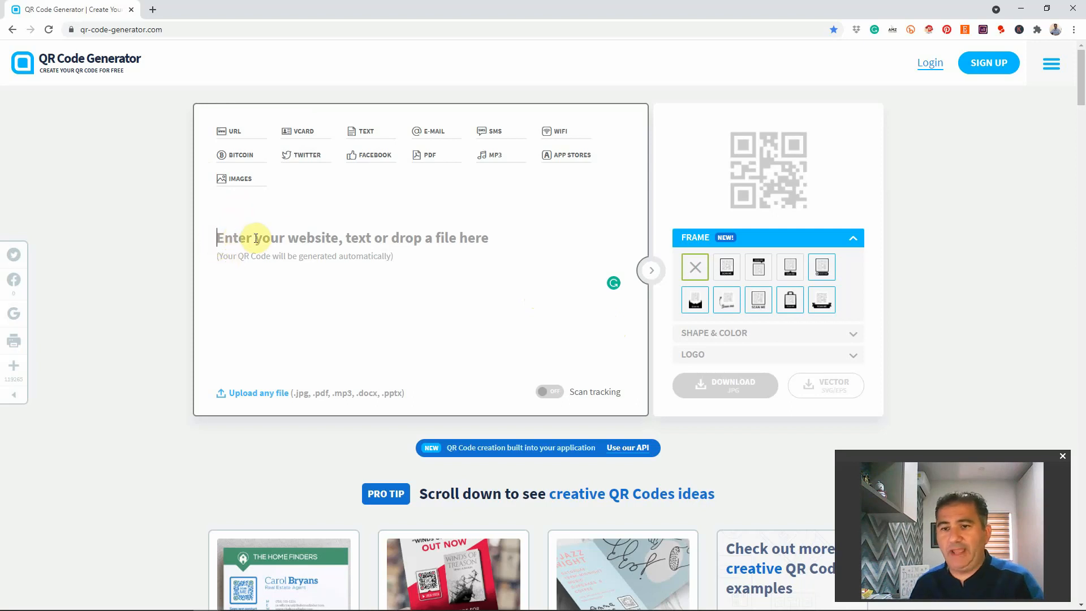
pyautogui.moveTo(488, 240)
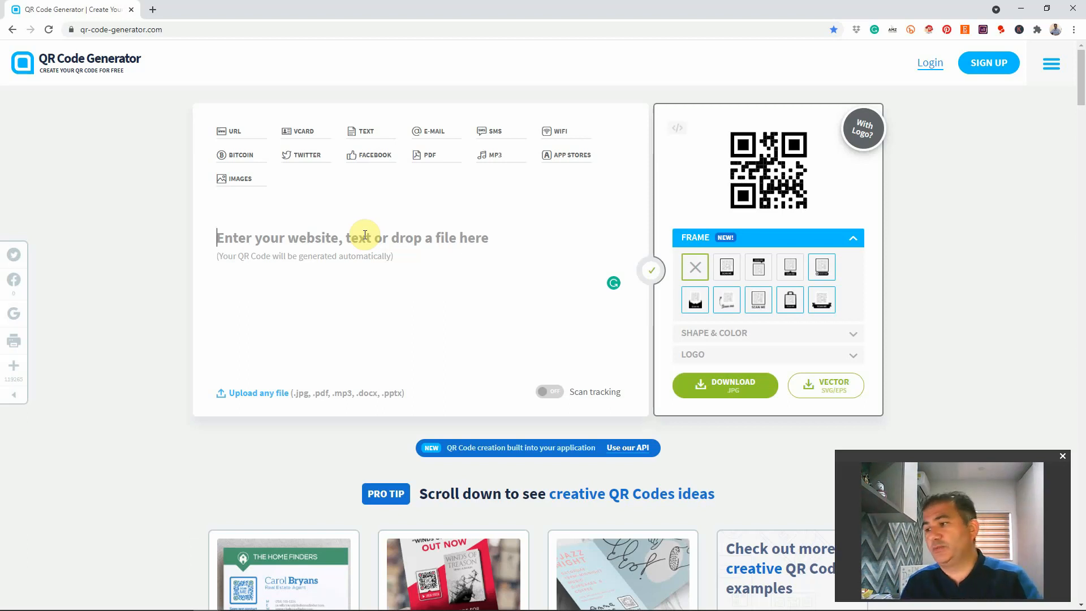
pyautogui.write('www.instagram.com')
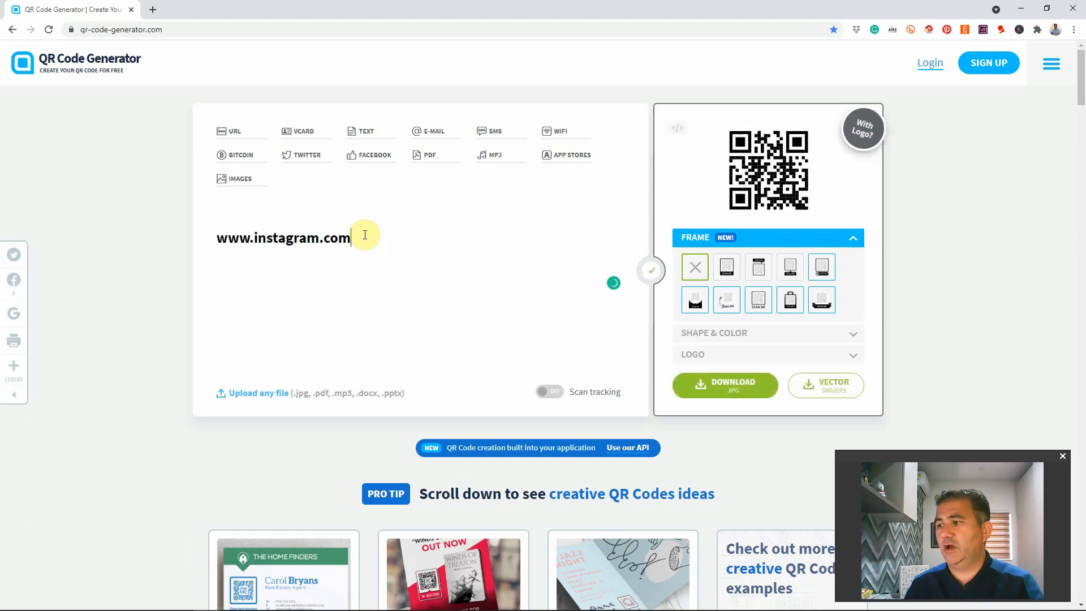
pyautogui.write('/')
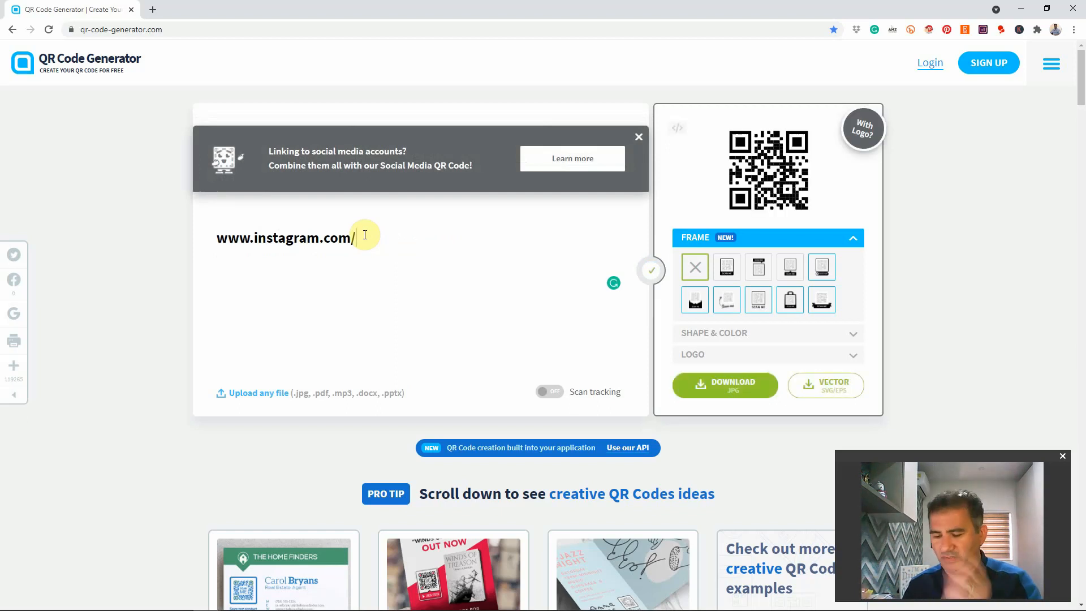
pyautogui.write('tes')
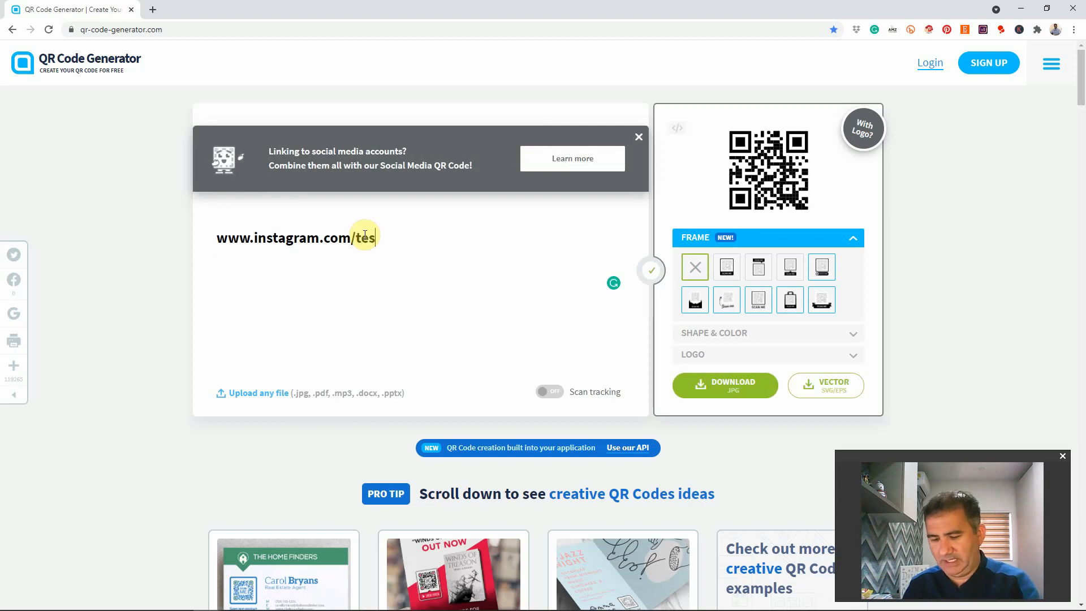
pyautogui.write('tigaccount')
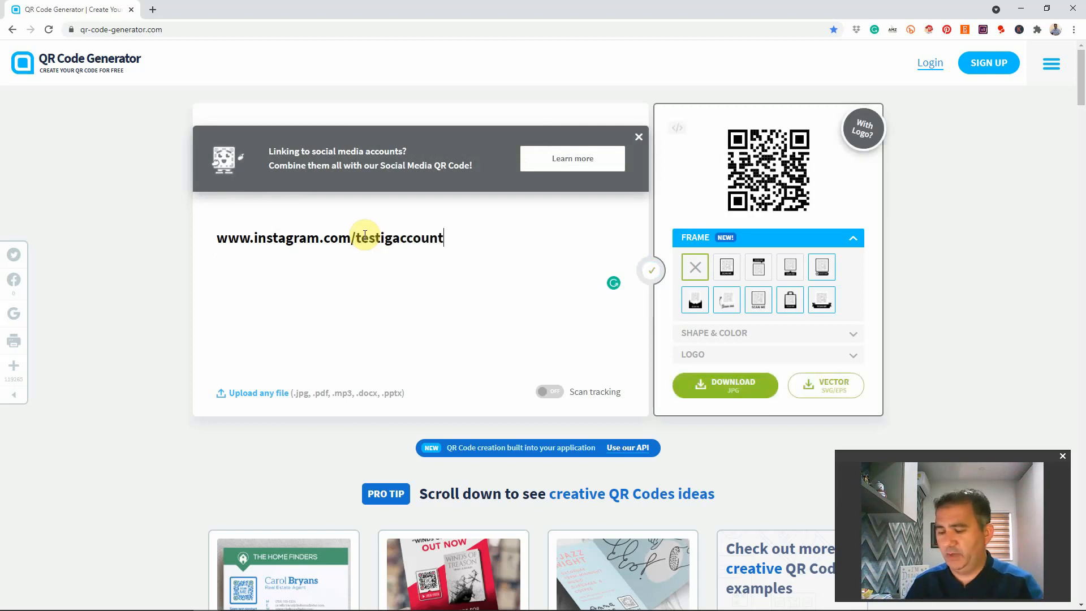
pyautogui.write('/')
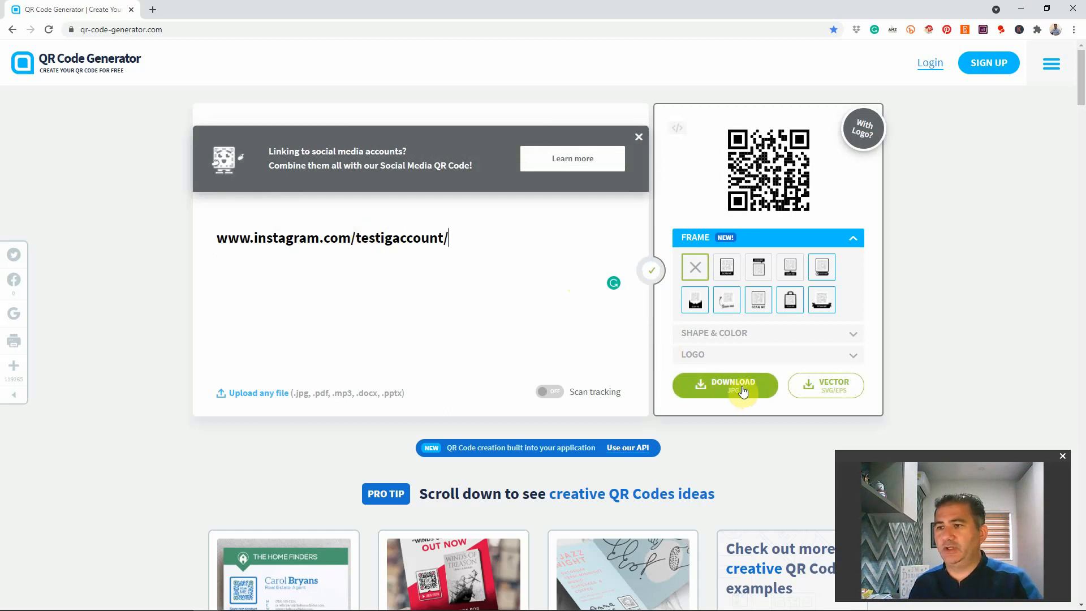
# - Download the Instagram QR code as a PNG image
pyautogui.click(725, 385)
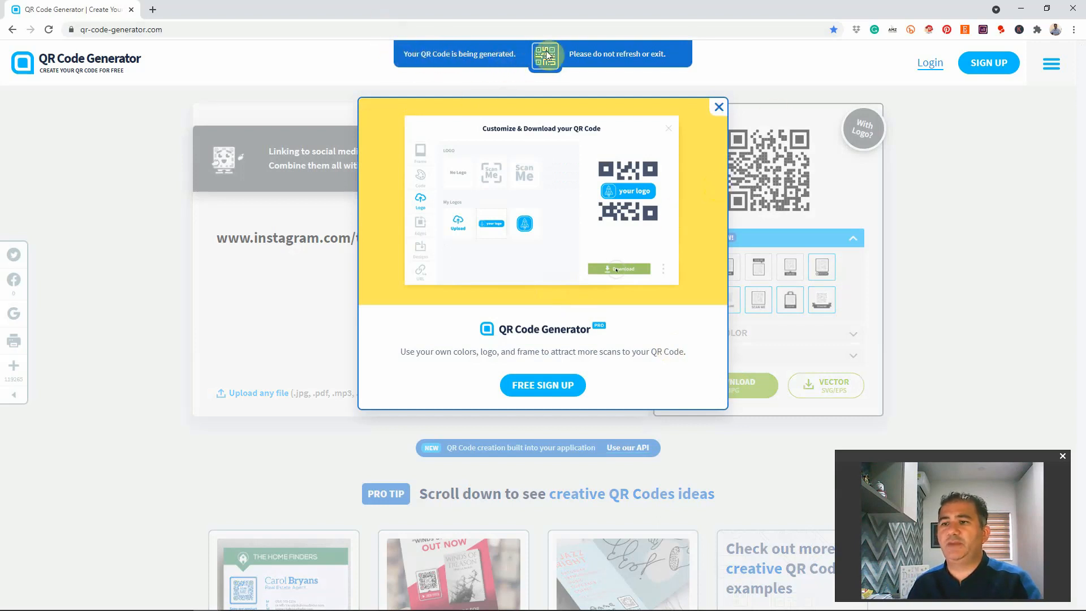
pyautogui.moveTo(685, 58)
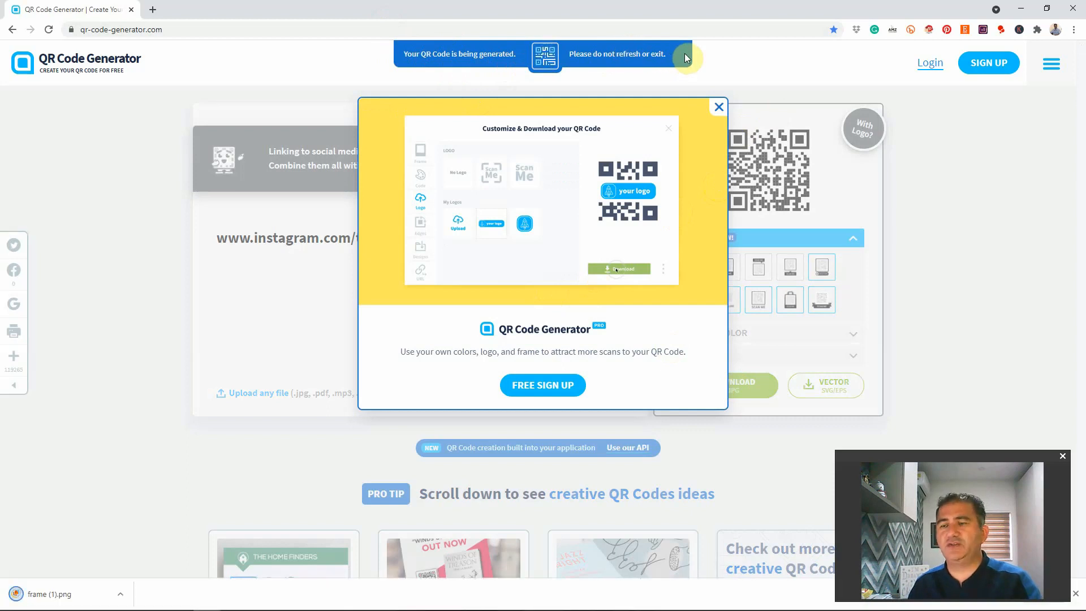
pyautogui.moveTo(630, 67)
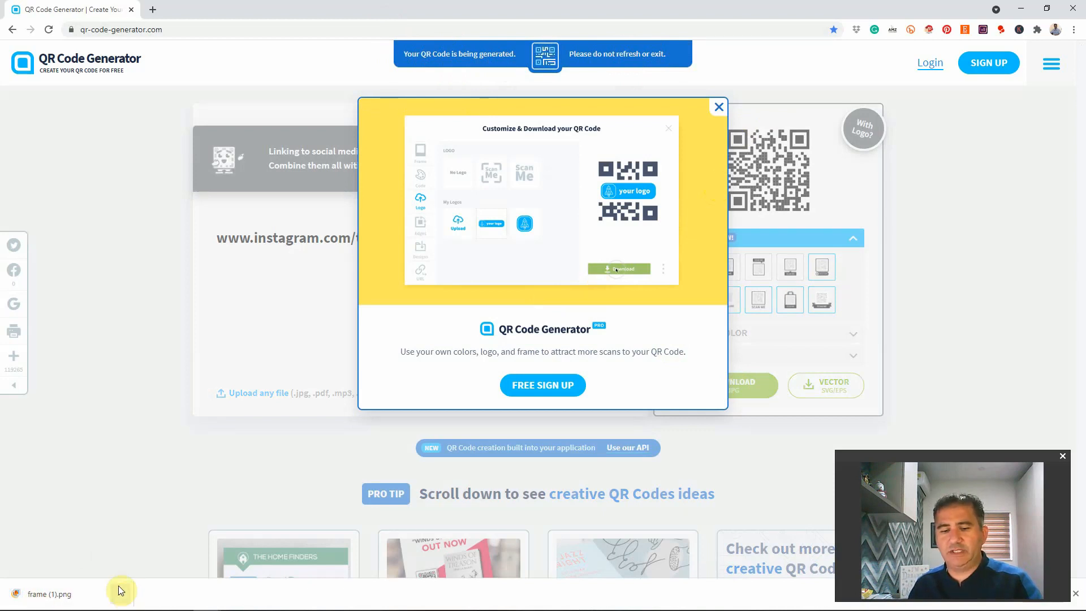
pyautogui.moveTo(185, 532)
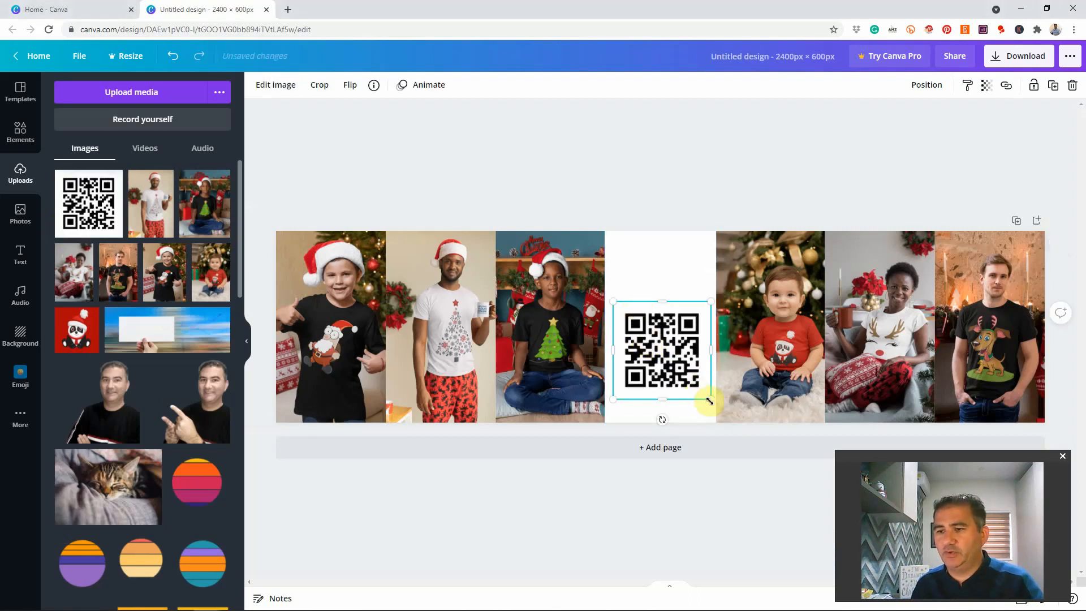
# - Shrink the QR code and centre it along the guide within the white panel
pyautogui.moveTo(709, 400); pyautogui.dragTo(684, 377)
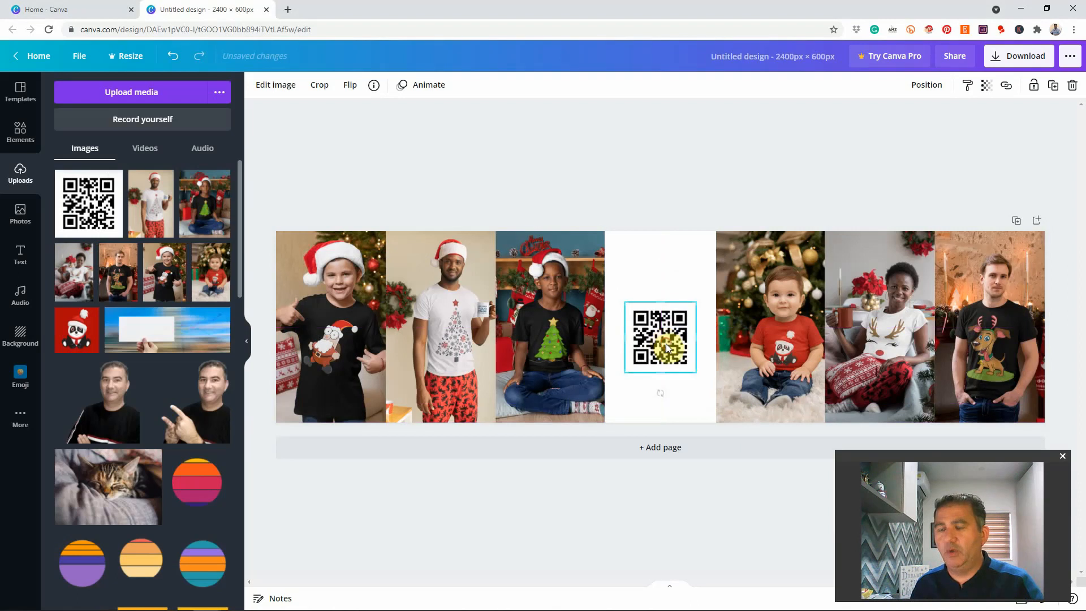
pyautogui.click(659, 337)
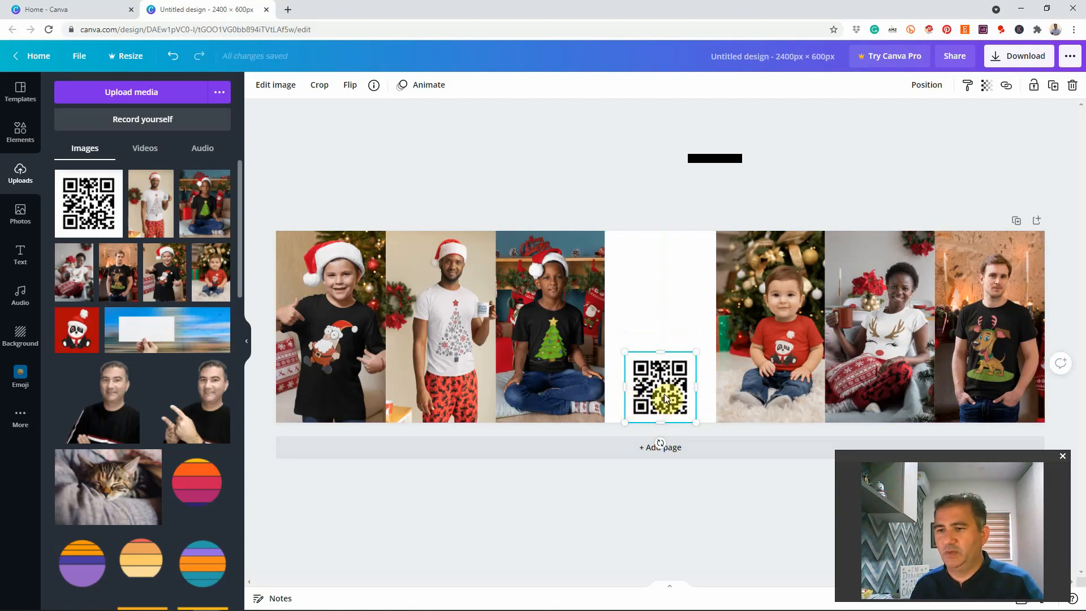
pyautogui.moveTo(659, 388); pyautogui.dragTo(659, 364)
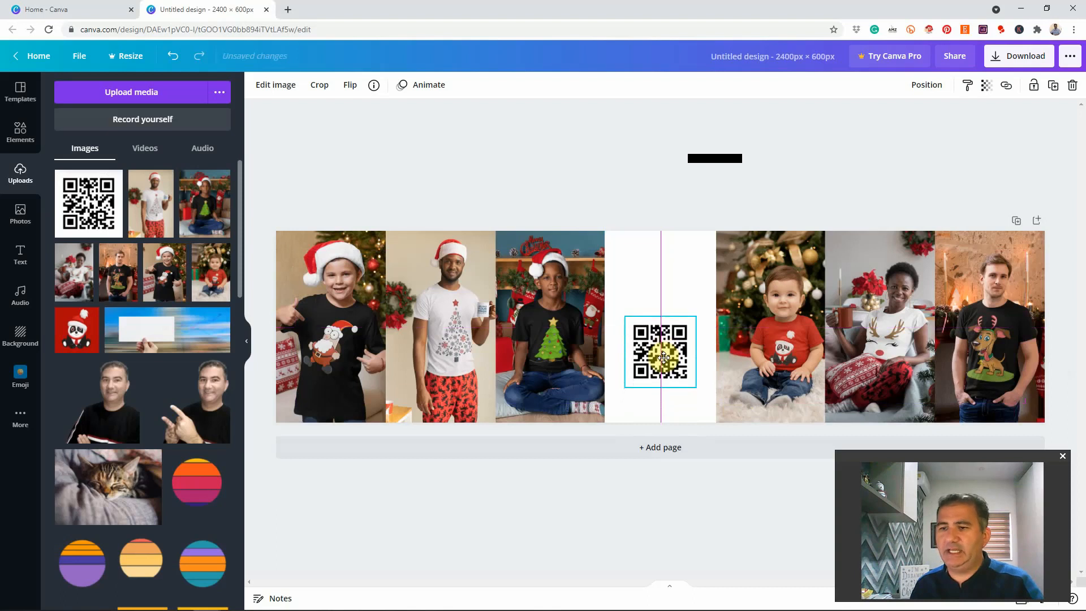
pyautogui.click(659, 351)
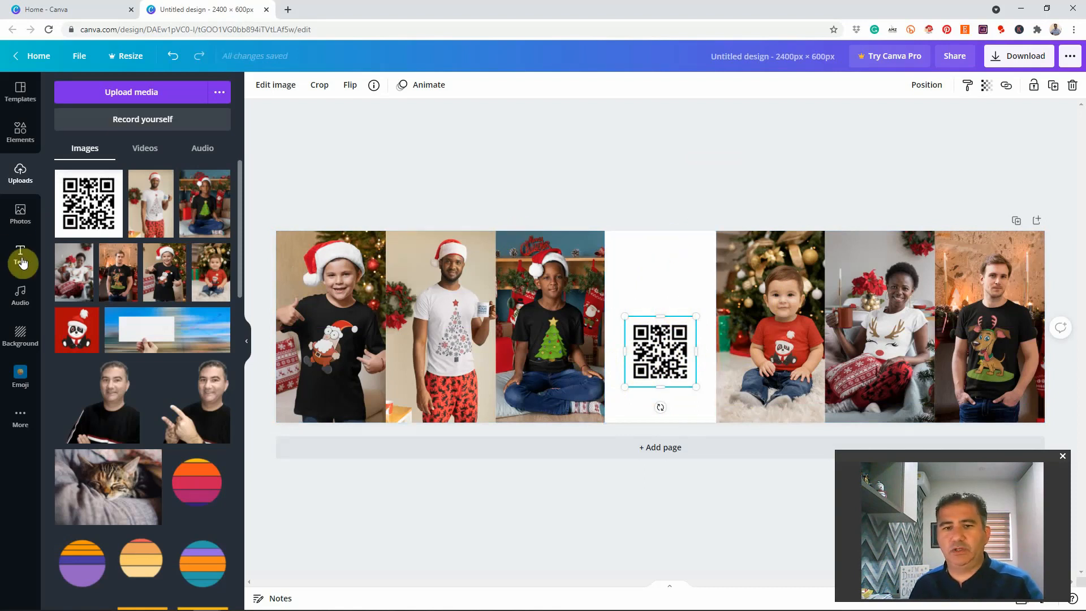
# - Add a subheading reading 'We love connecting with our customers' above the QR code at size 20
pyautogui.click(20, 254)
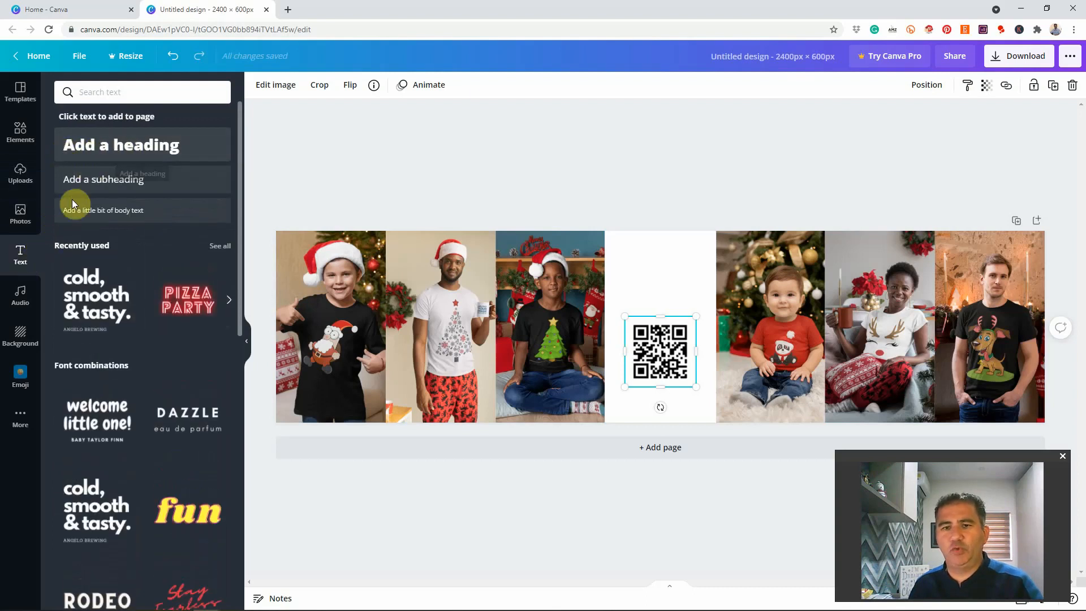
pyautogui.click(102, 179)
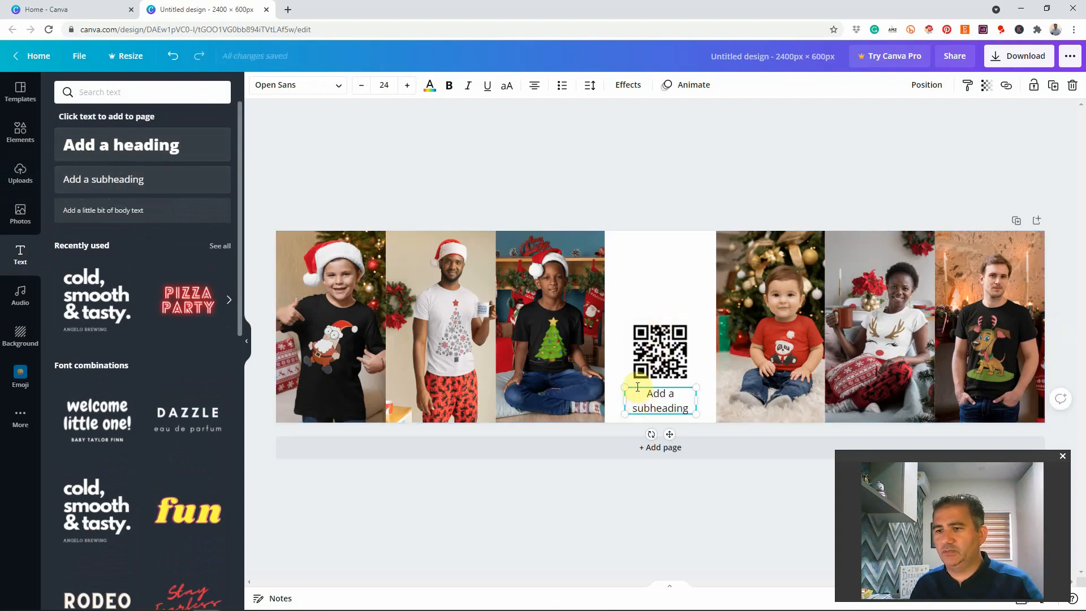
pyautogui.moveTo(660, 400); pyautogui.dragTo(637, 249)
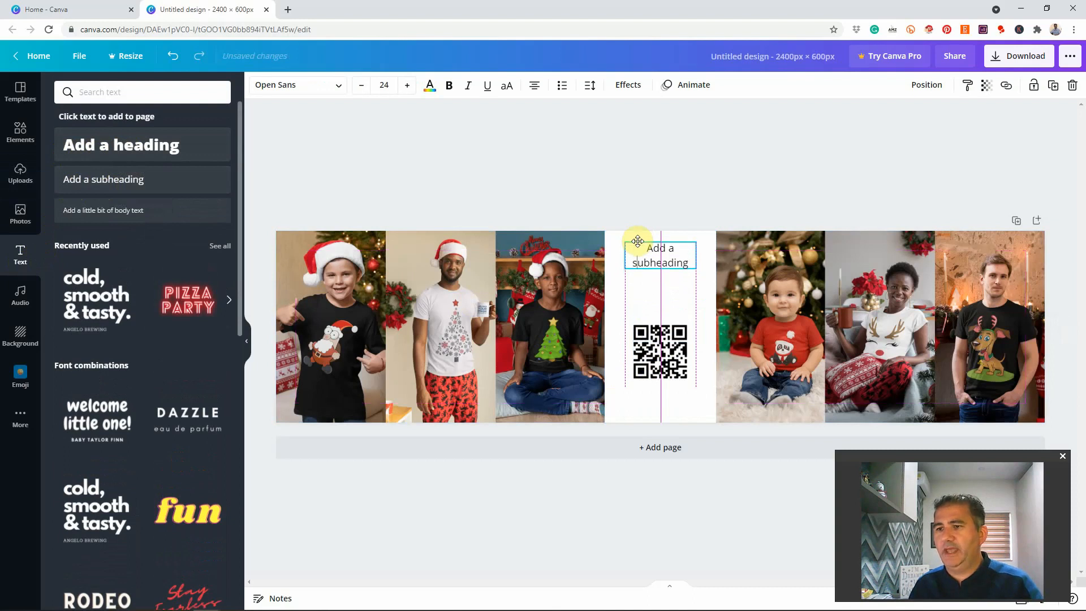
pyautogui.click(658, 255)
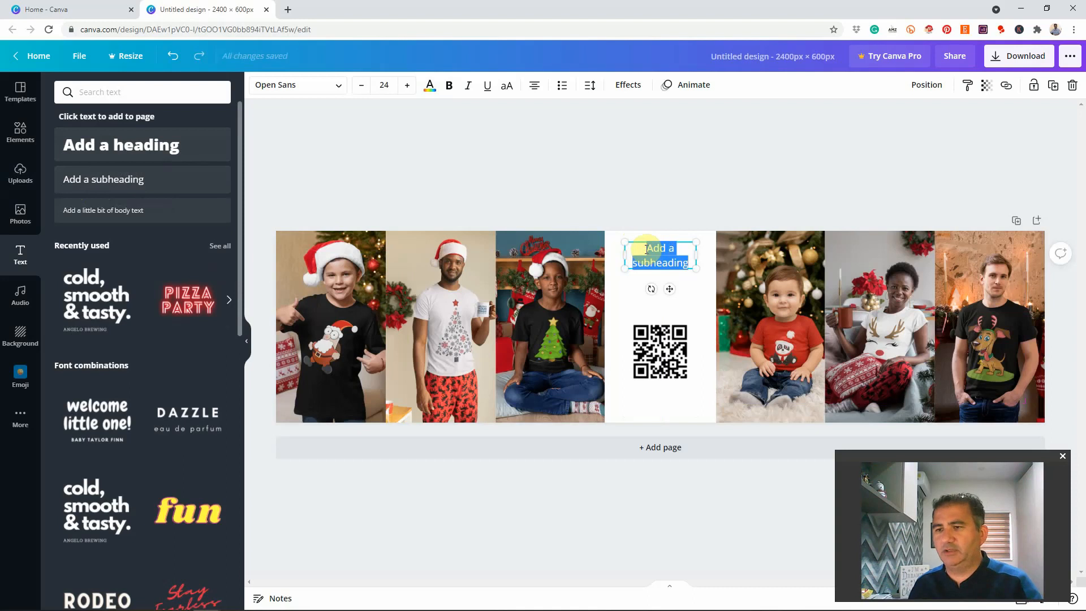
pyautogui.write('We love connecting')
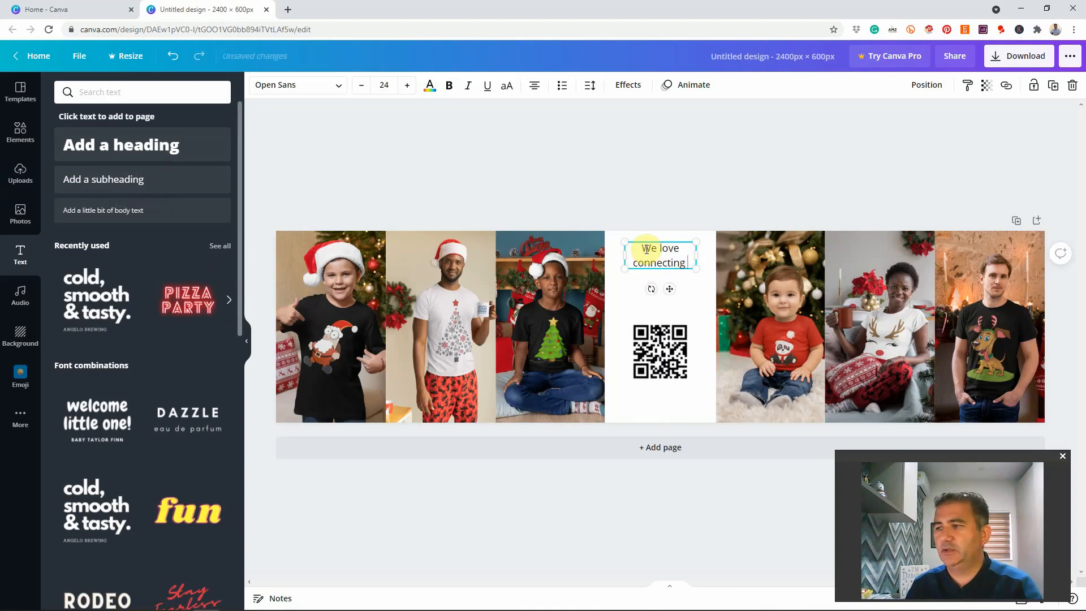
pyautogui.write('with our customers')
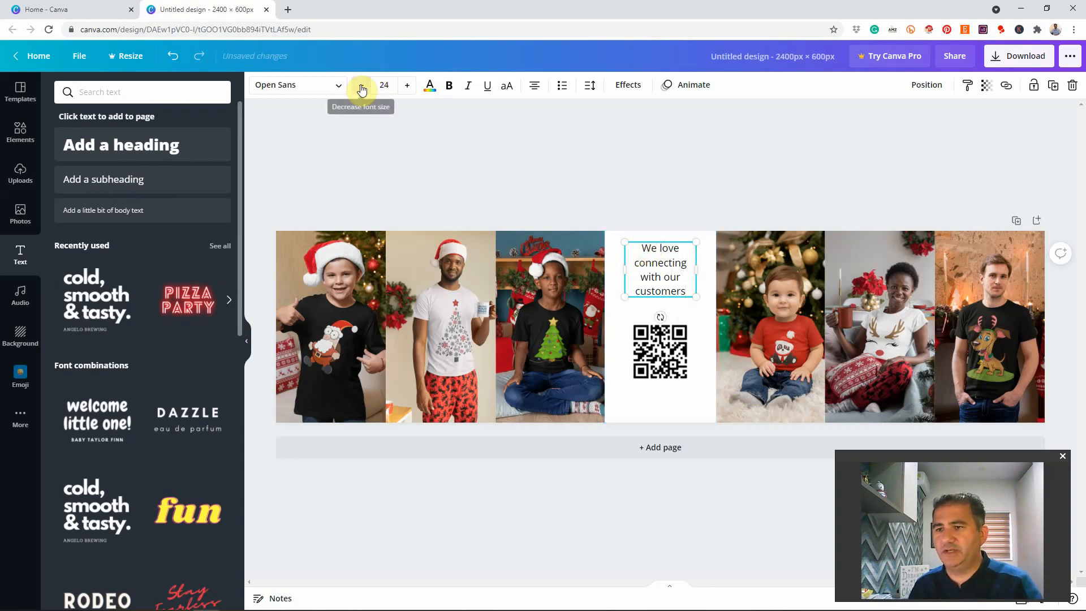
pyautogui.click(361, 85)
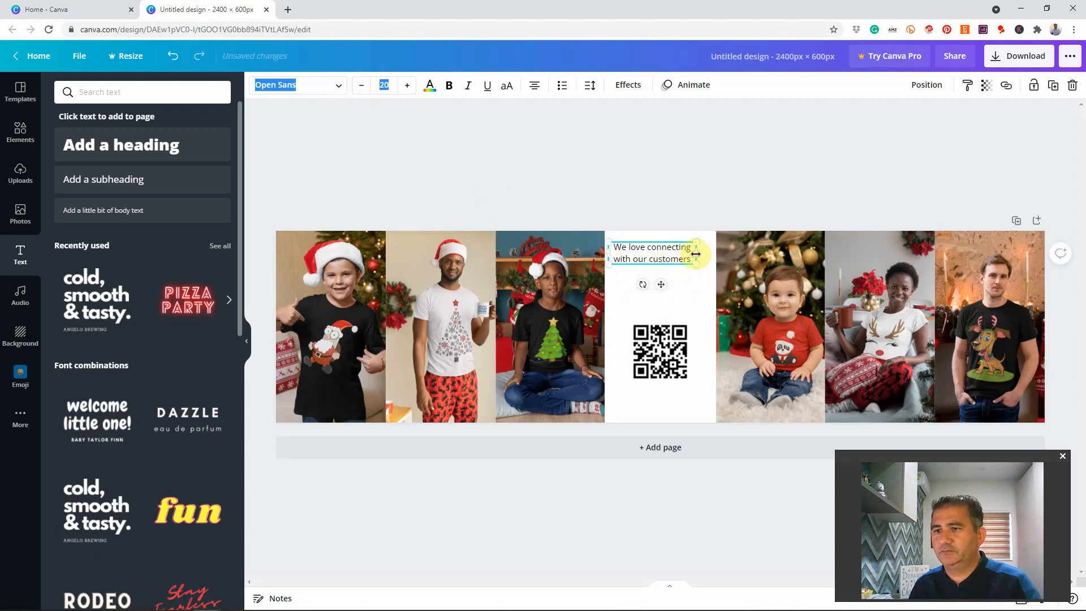
pyautogui.moveTo(697, 254); pyautogui.dragTo(713, 253)
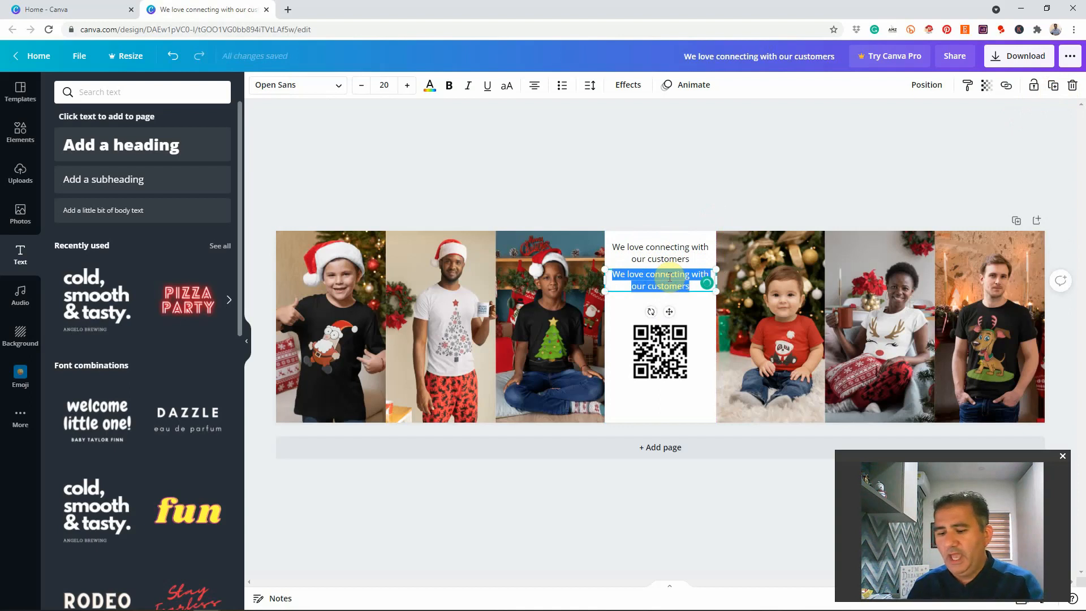
# - Add the message about scanning the purchased design to be entered into a draw beneath it
pyautogui.write('Use the QR code to send us')
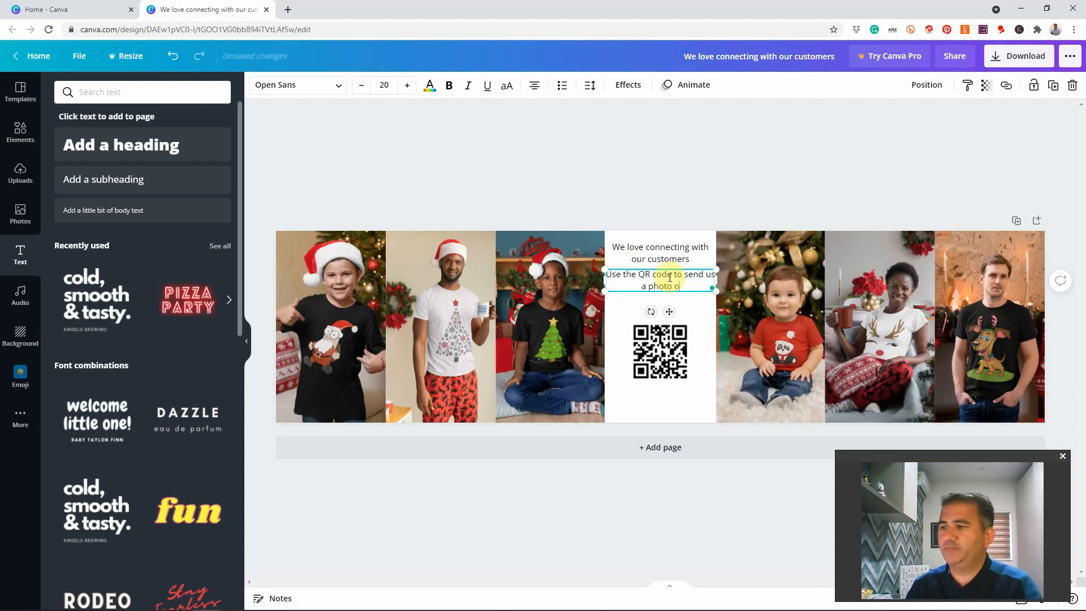
pyautogui.write('f the design you')
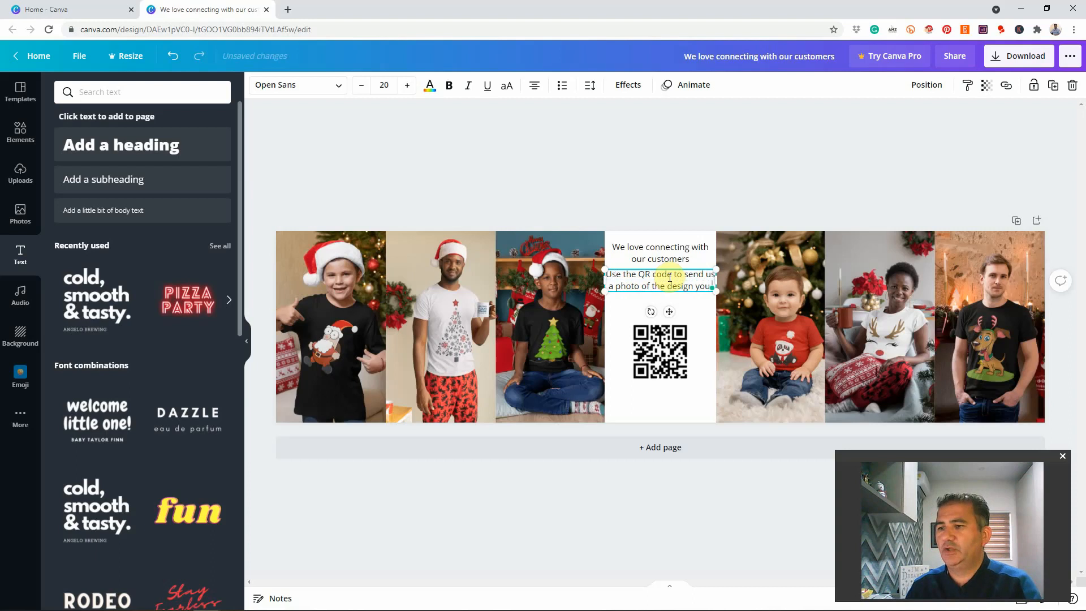
pyautogui.write('purchased and b')
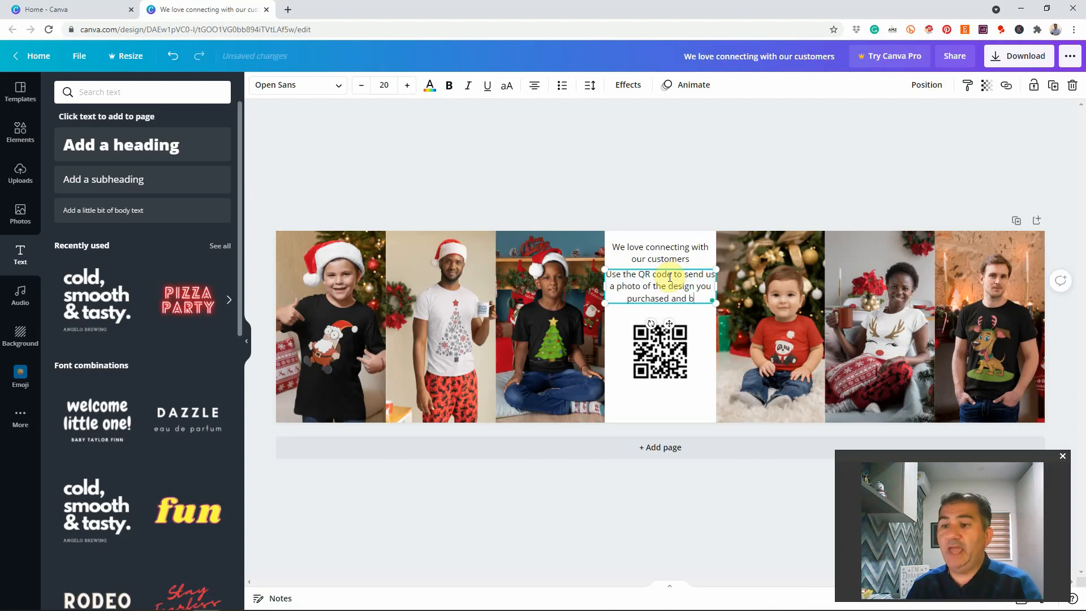
pyautogui.write('e entered into a')
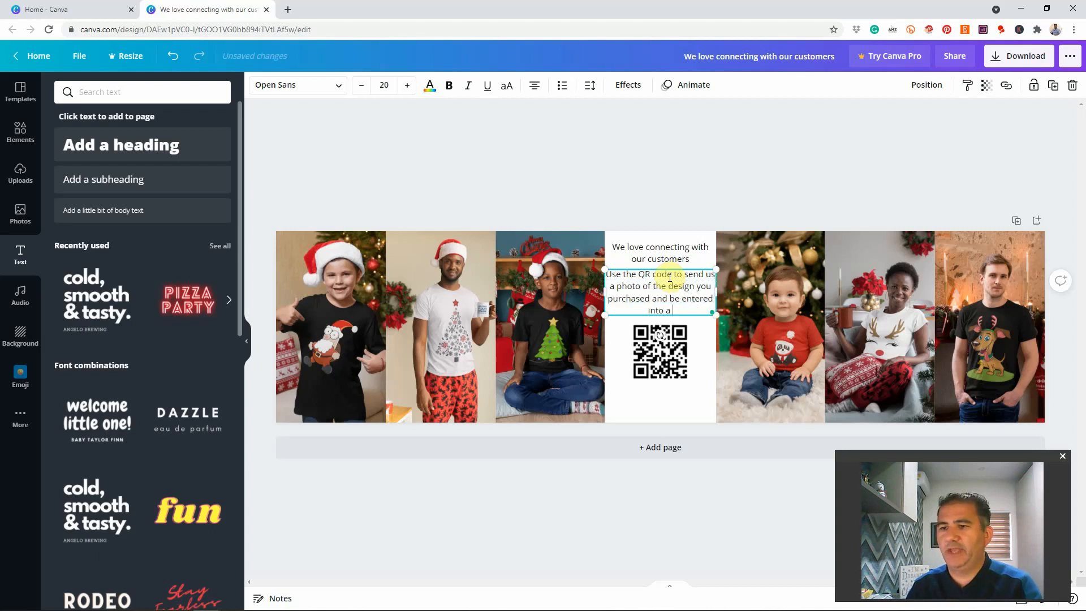
pyautogui.write('draw!')
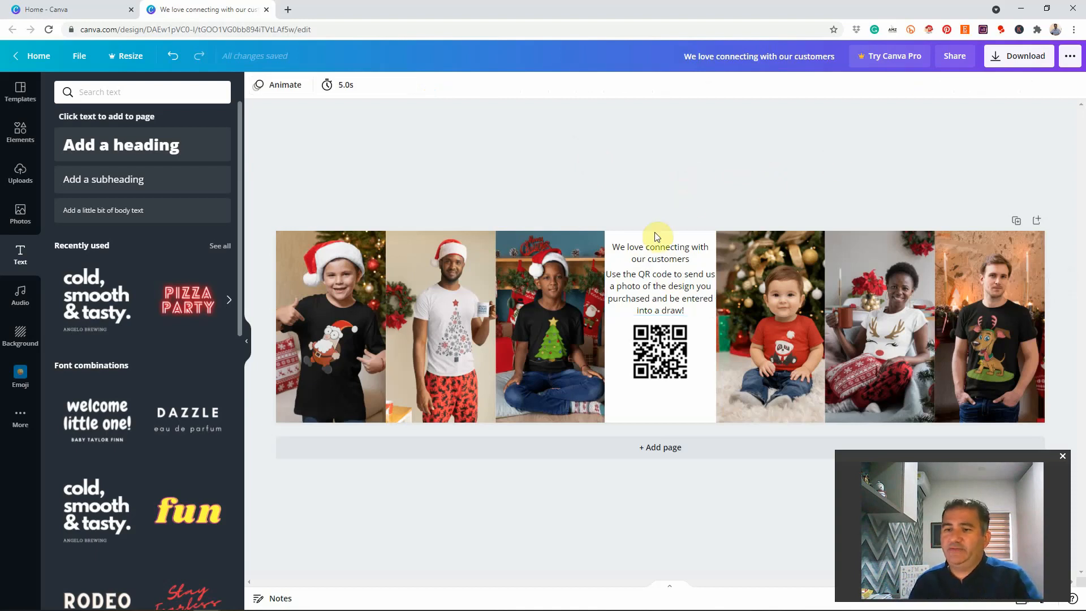
pyautogui.moveTo(1024, 56)
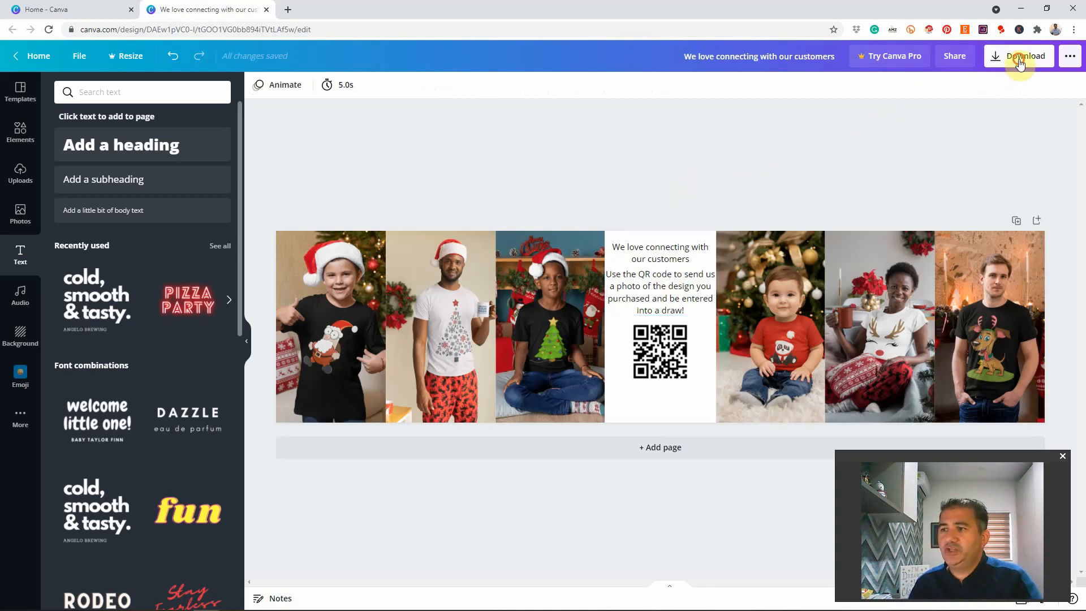
# - Download the finished banner as a PNG image
pyautogui.click(1018, 56)
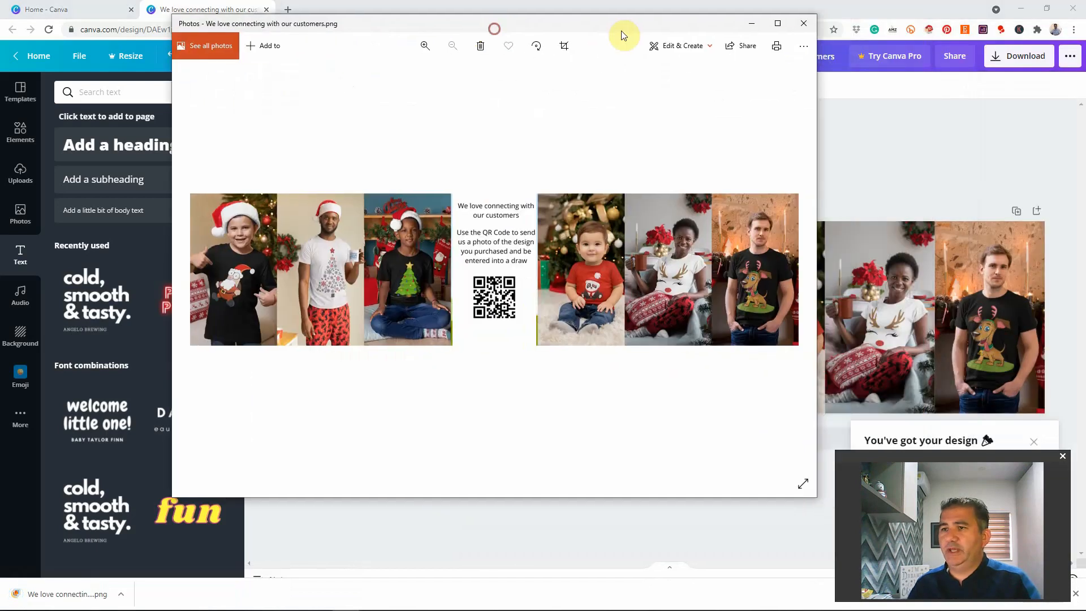
pyautogui.click(777, 23)
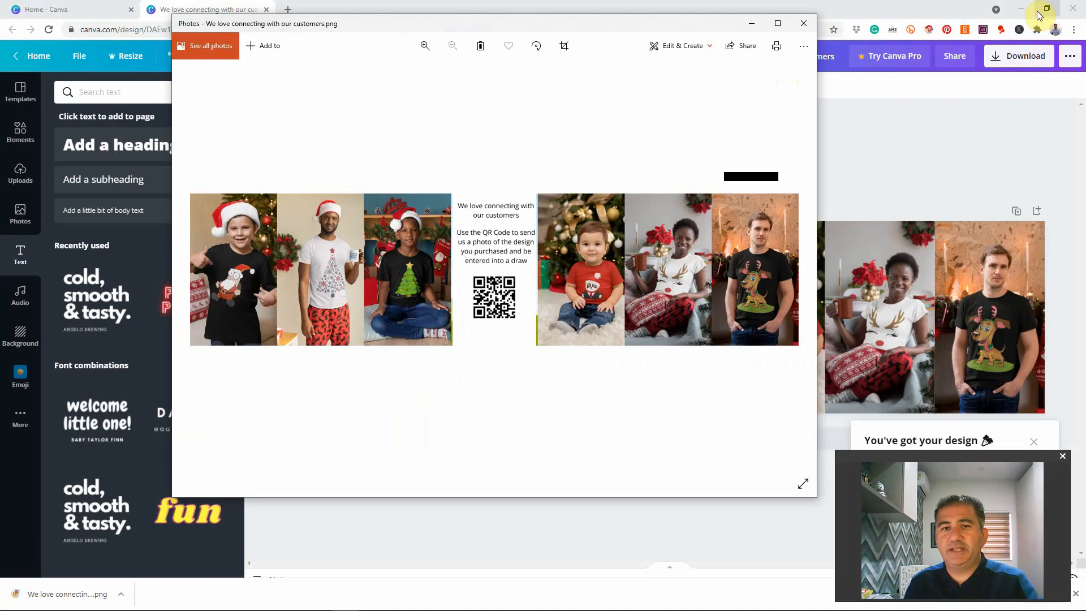
pyautogui.moveTo(1046, 7)
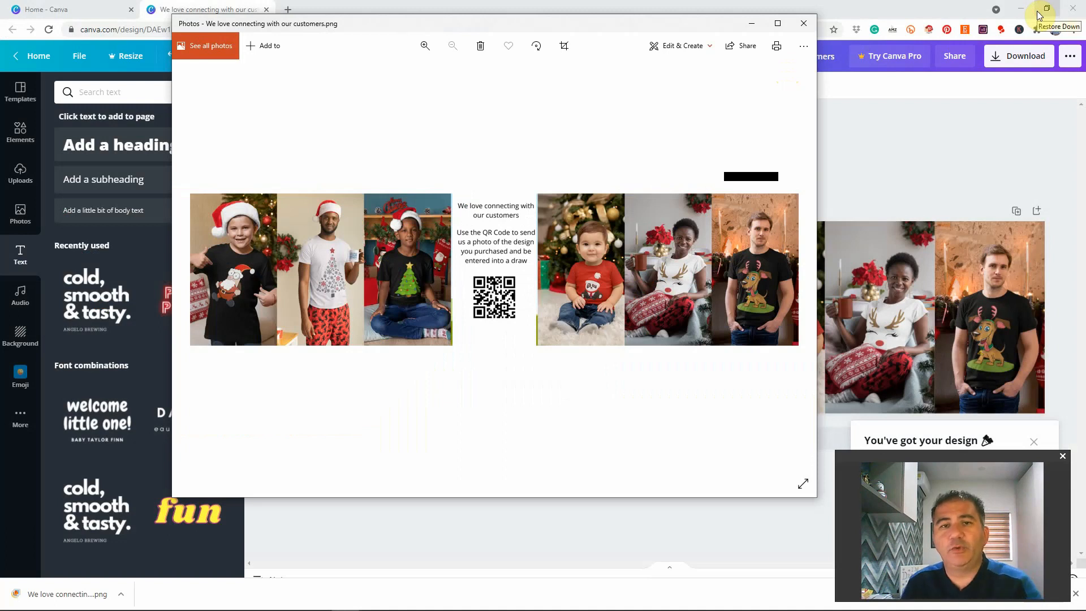